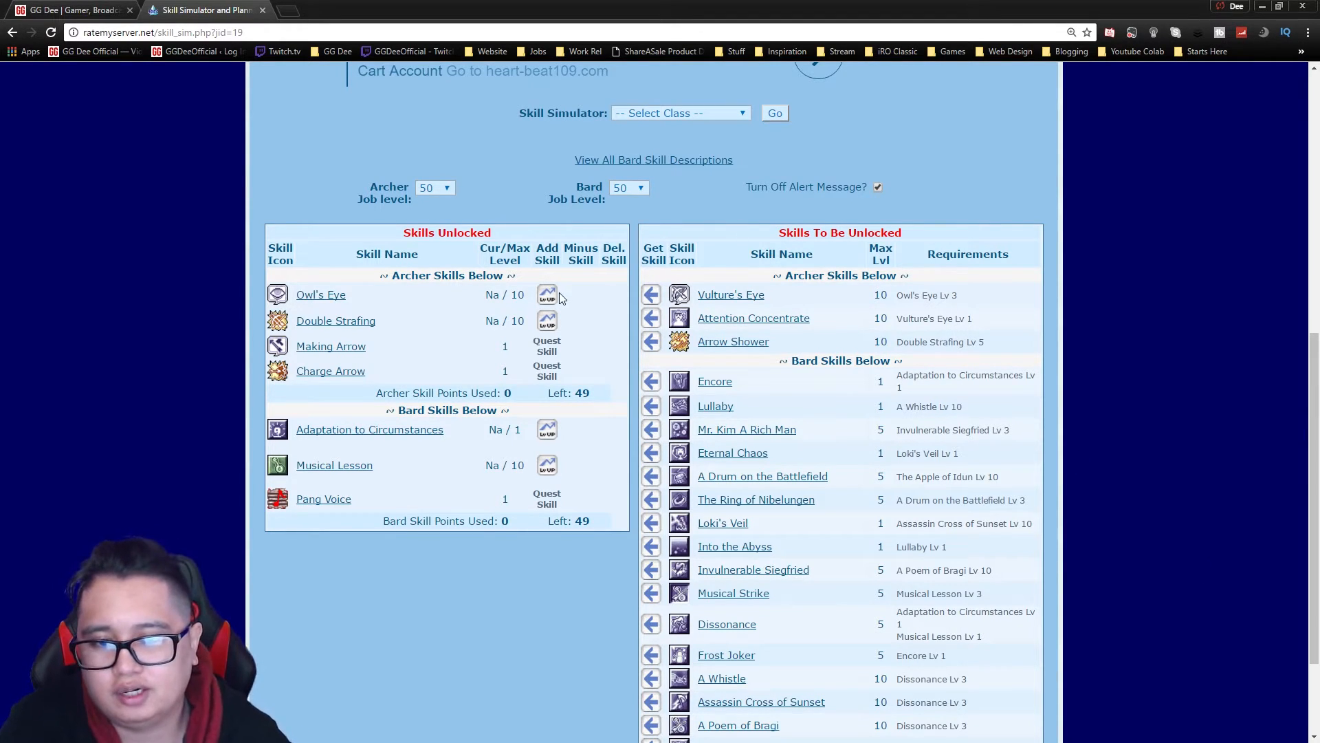
- Level Owl's Eye (temporarily lowered to 3) and raise Vulture's Eye to level 10
click(546, 295)
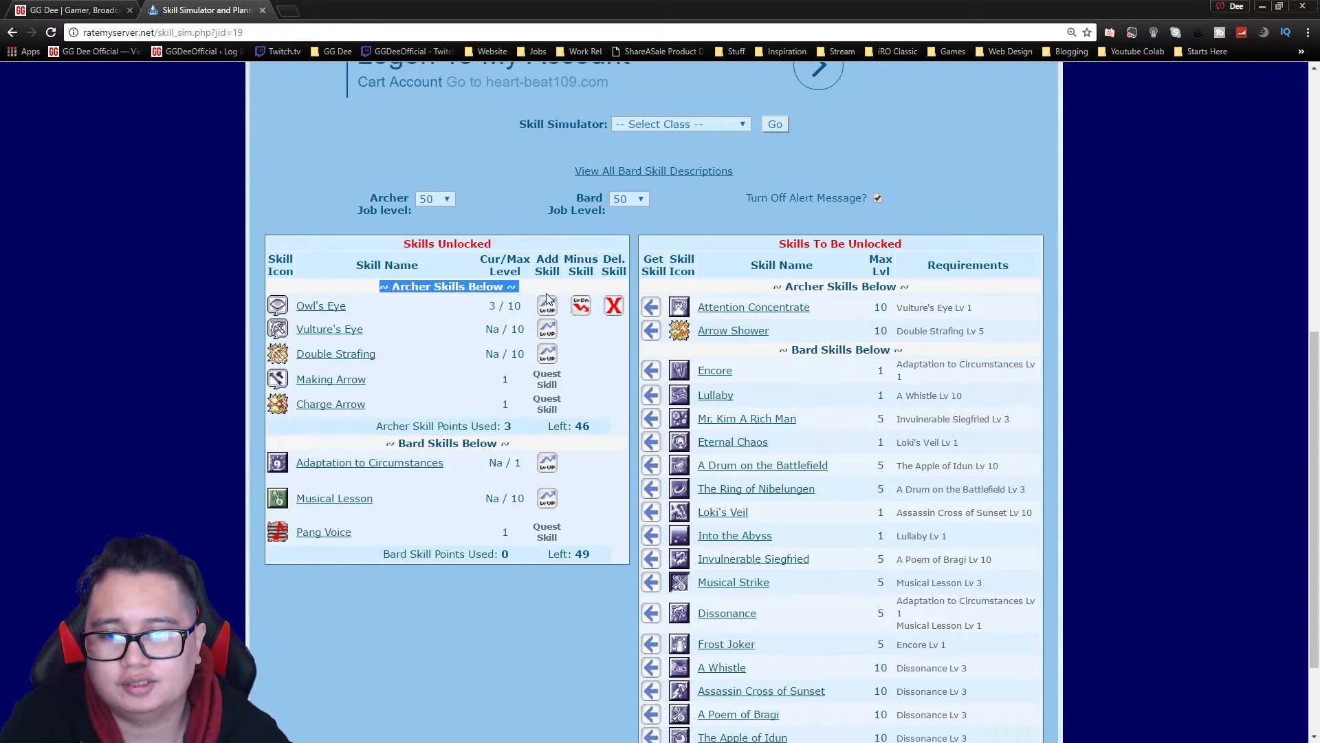
click(546, 304)
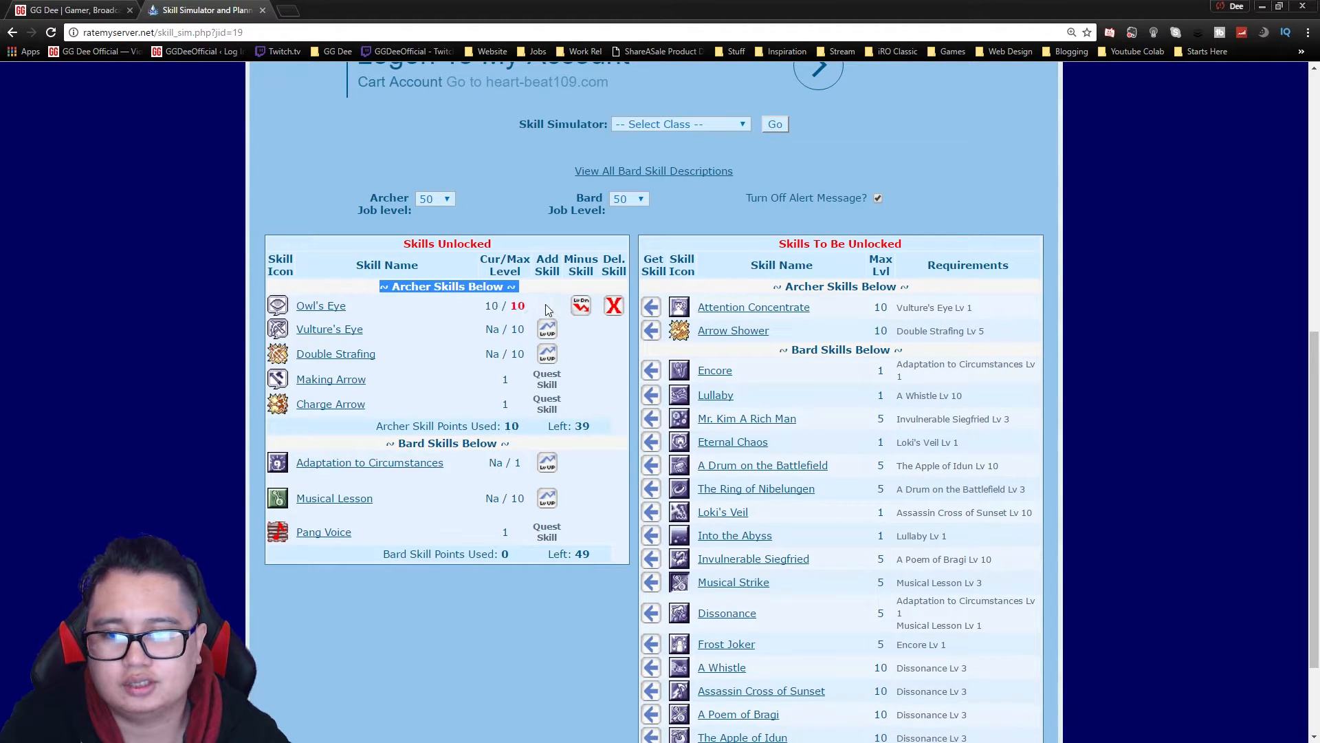
click(580, 305)
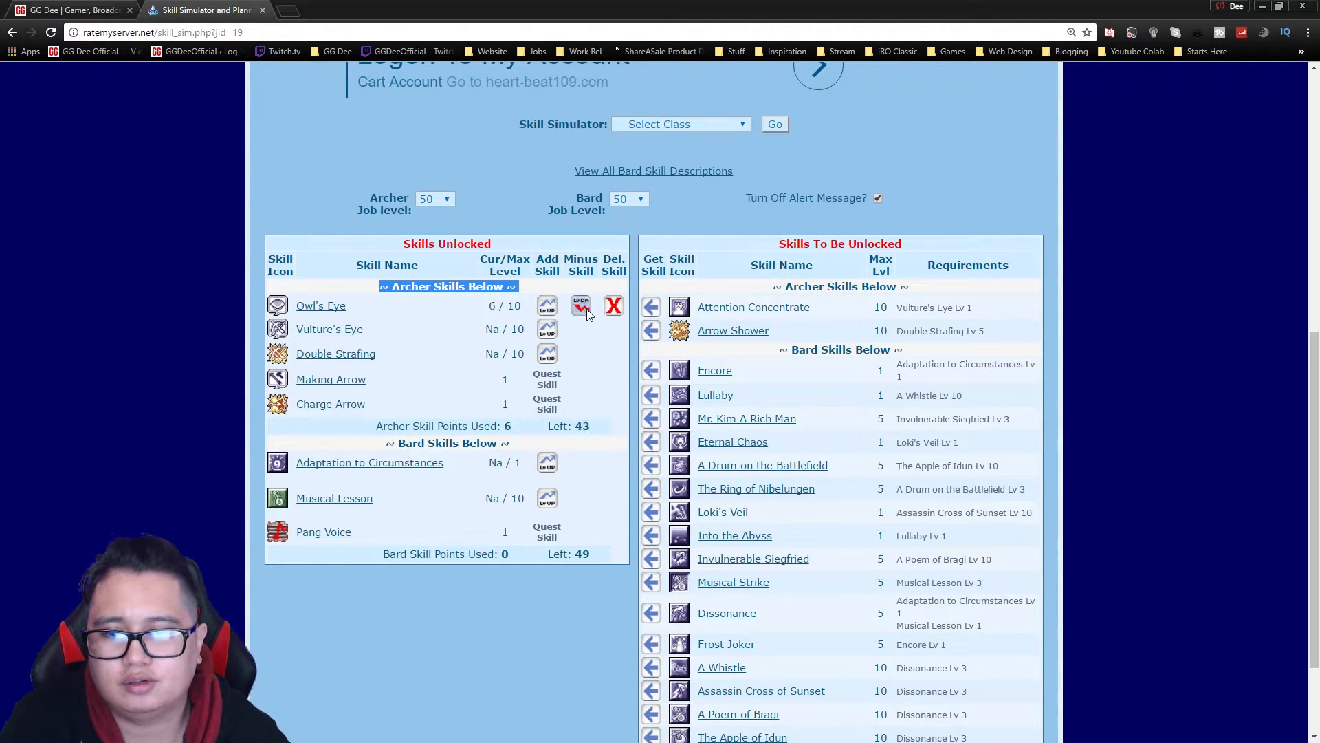
click(580, 305)
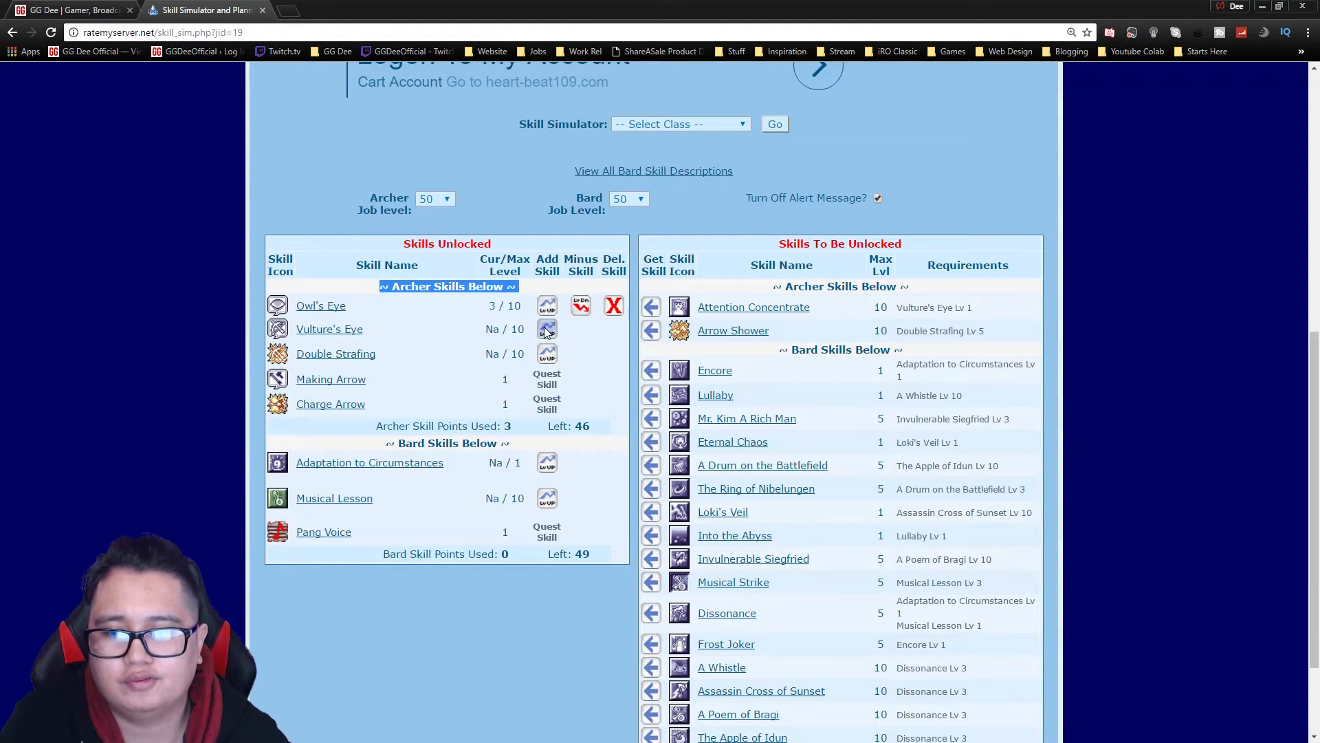
click(546, 329)
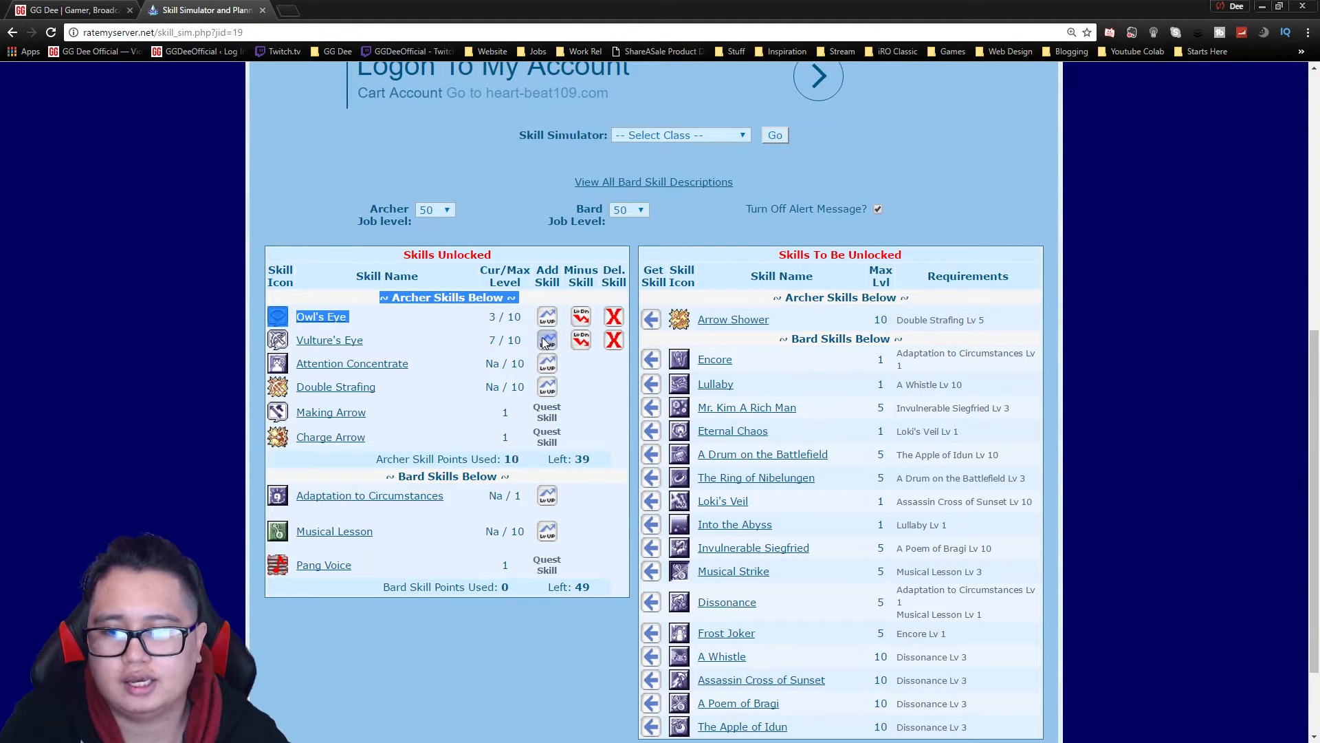
click(546, 340)
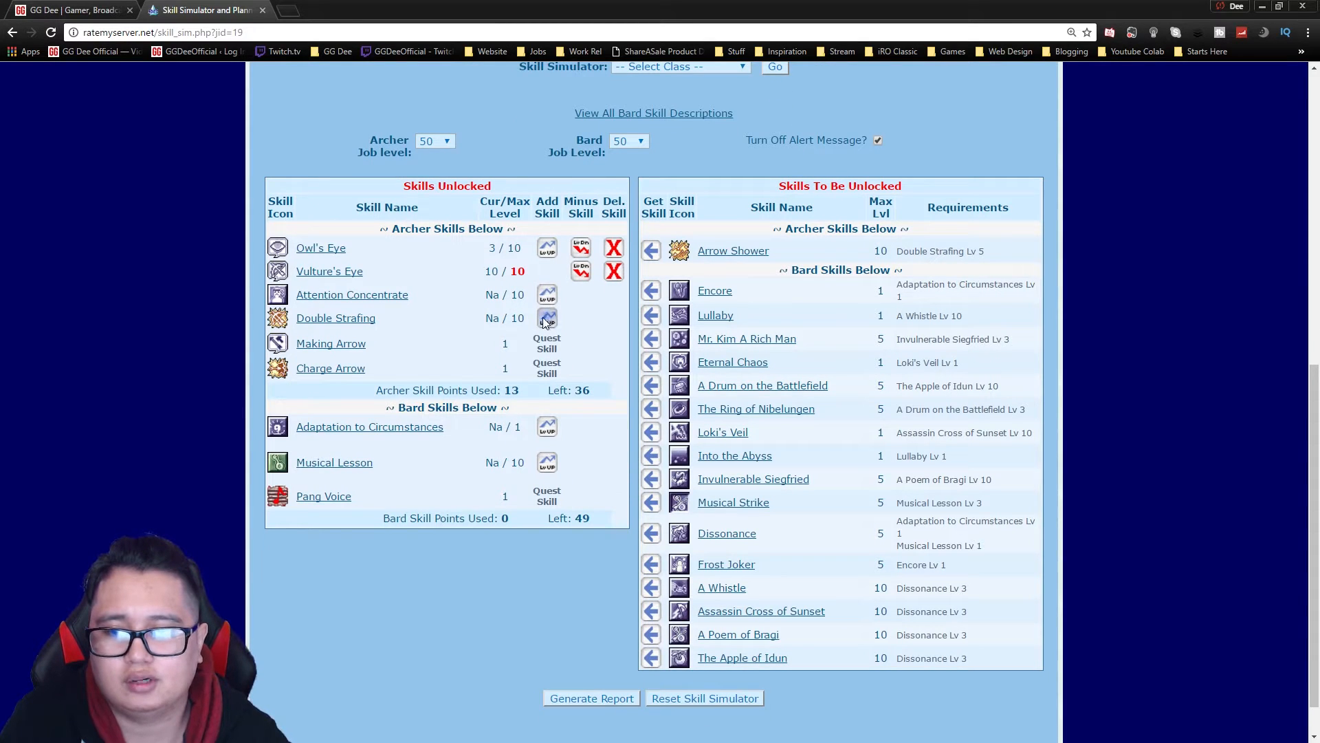
- Bring Double Strafing and Attention Concentrate to 10 and restore Owl's Eye to its maximum
click(546, 318)
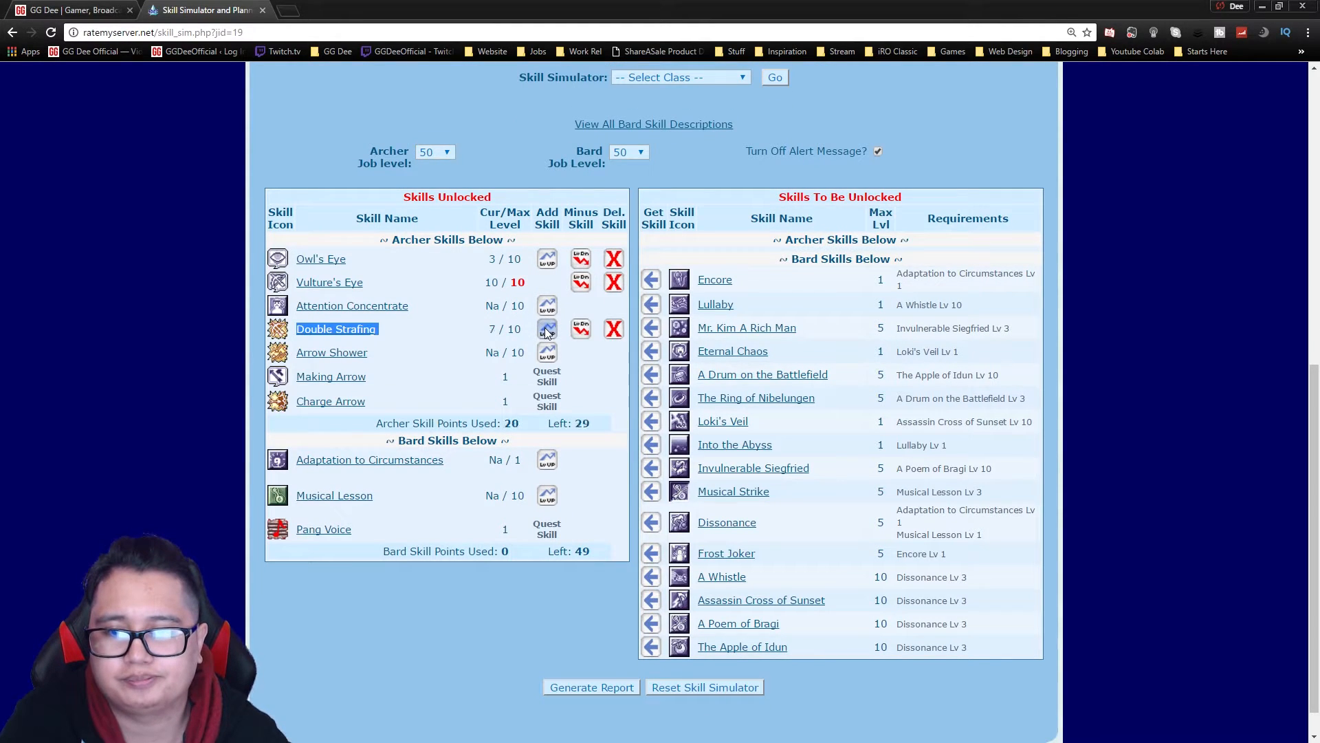
click(546, 329)
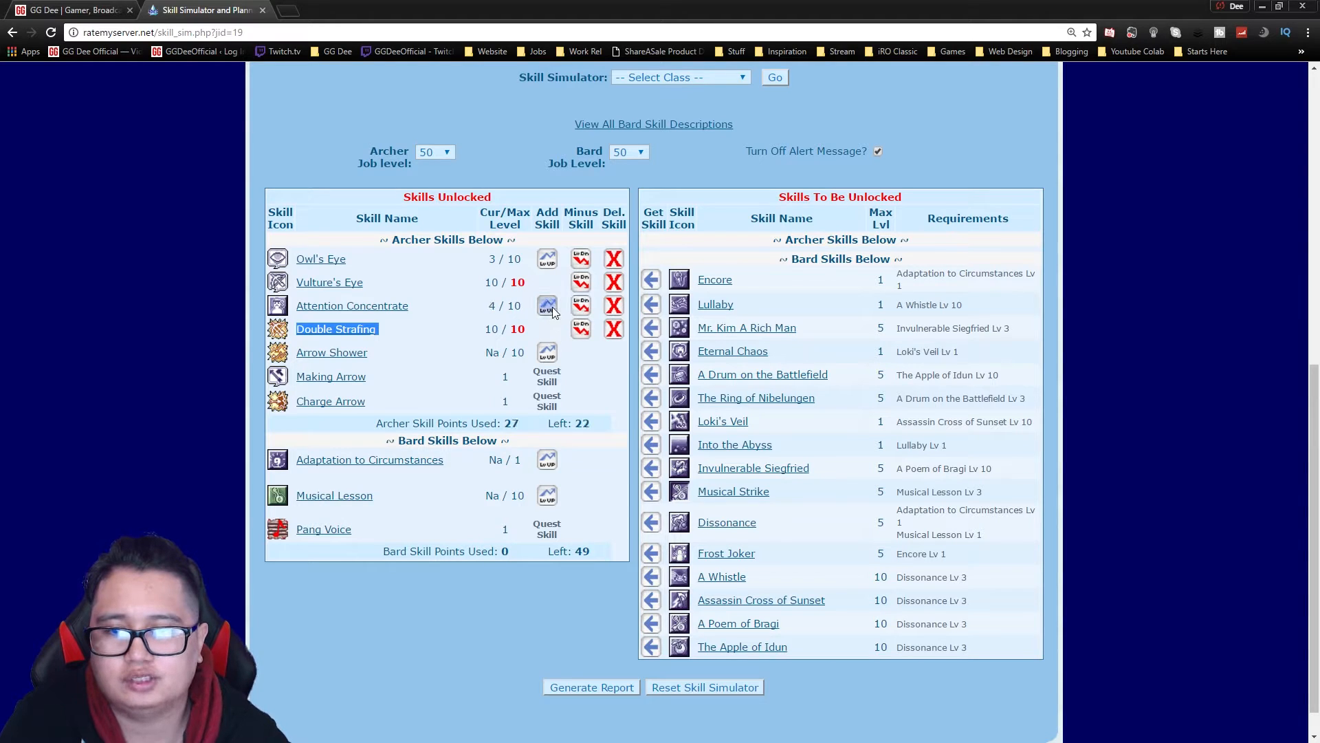
click(546, 305)
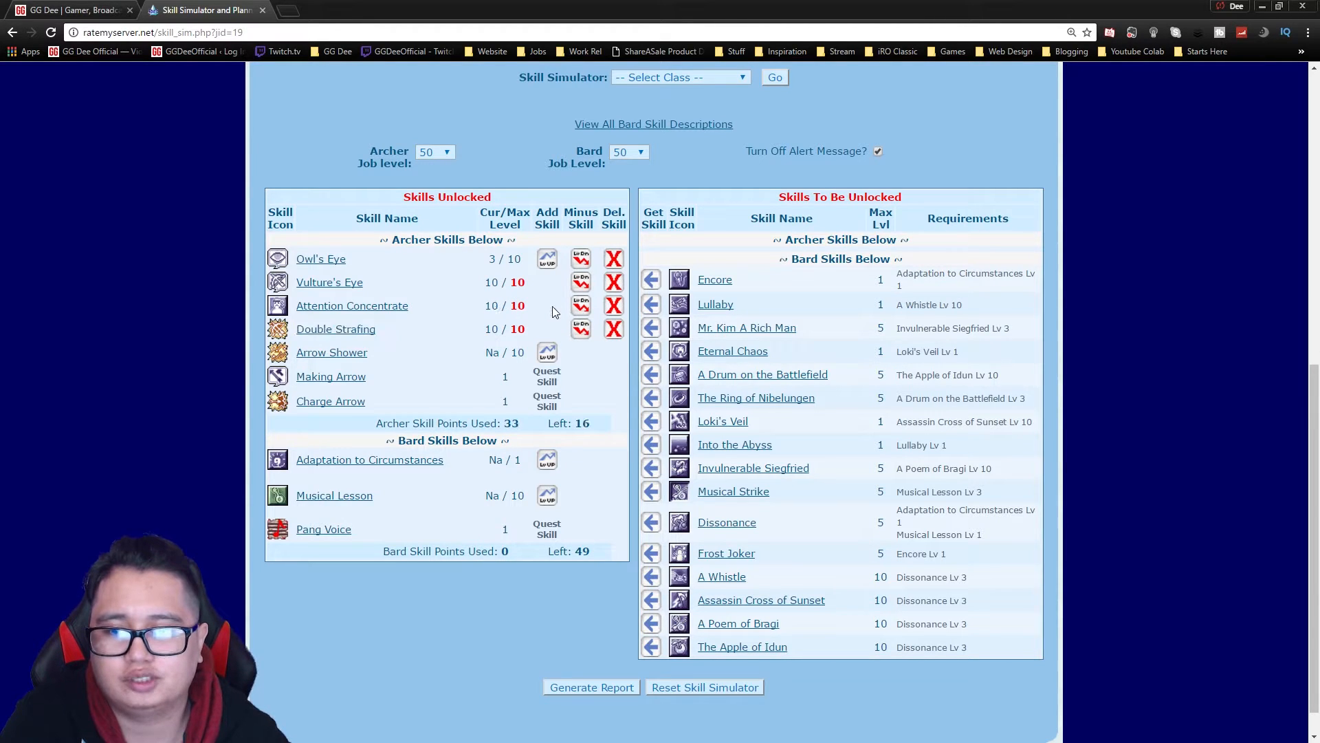
click(546, 258)
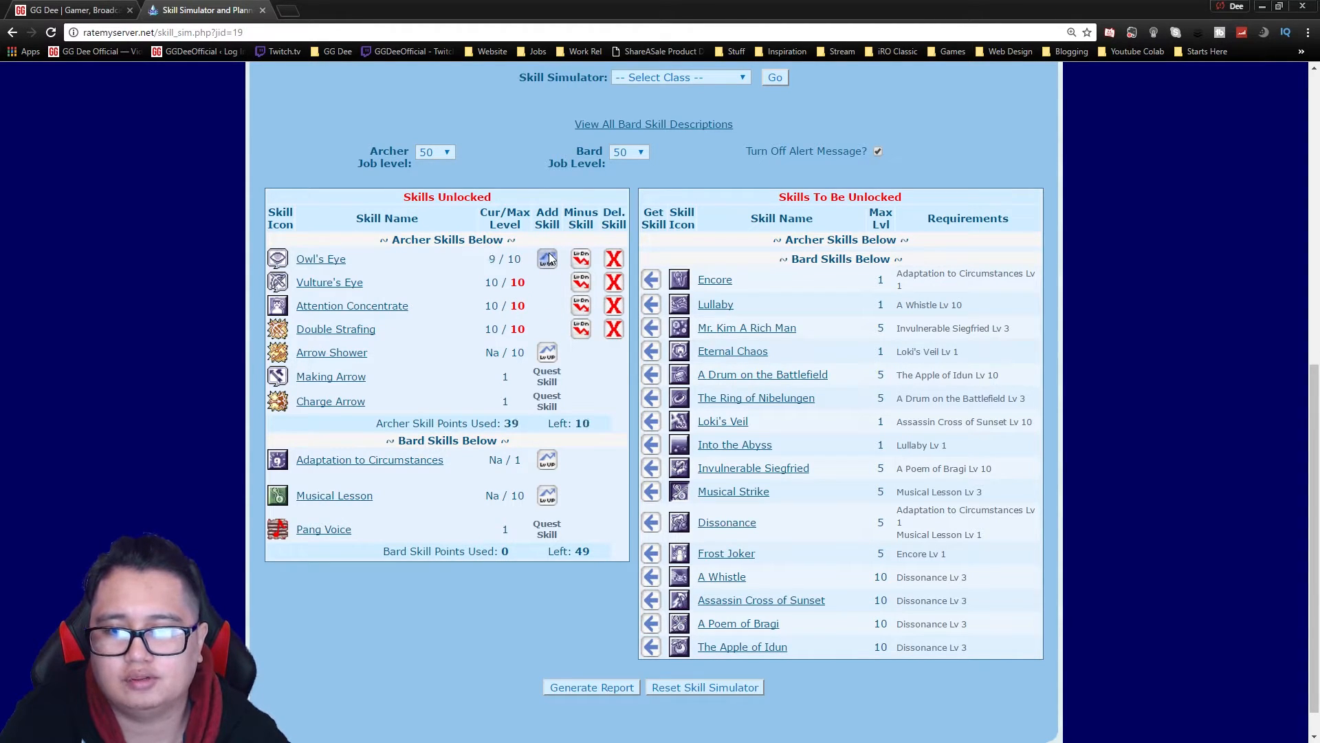
click(546, 259)
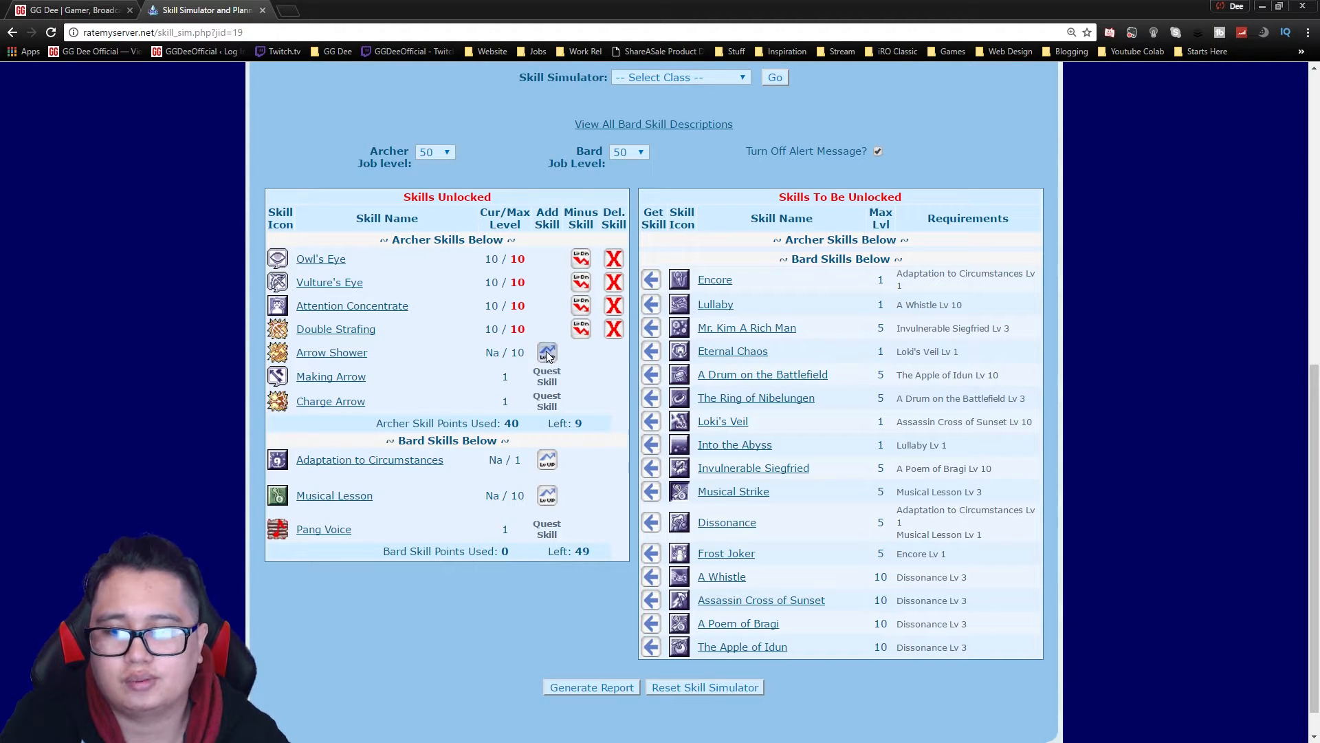
- Spend the remaining archer points raising Arrow Shower to level 9
click(546, 352)
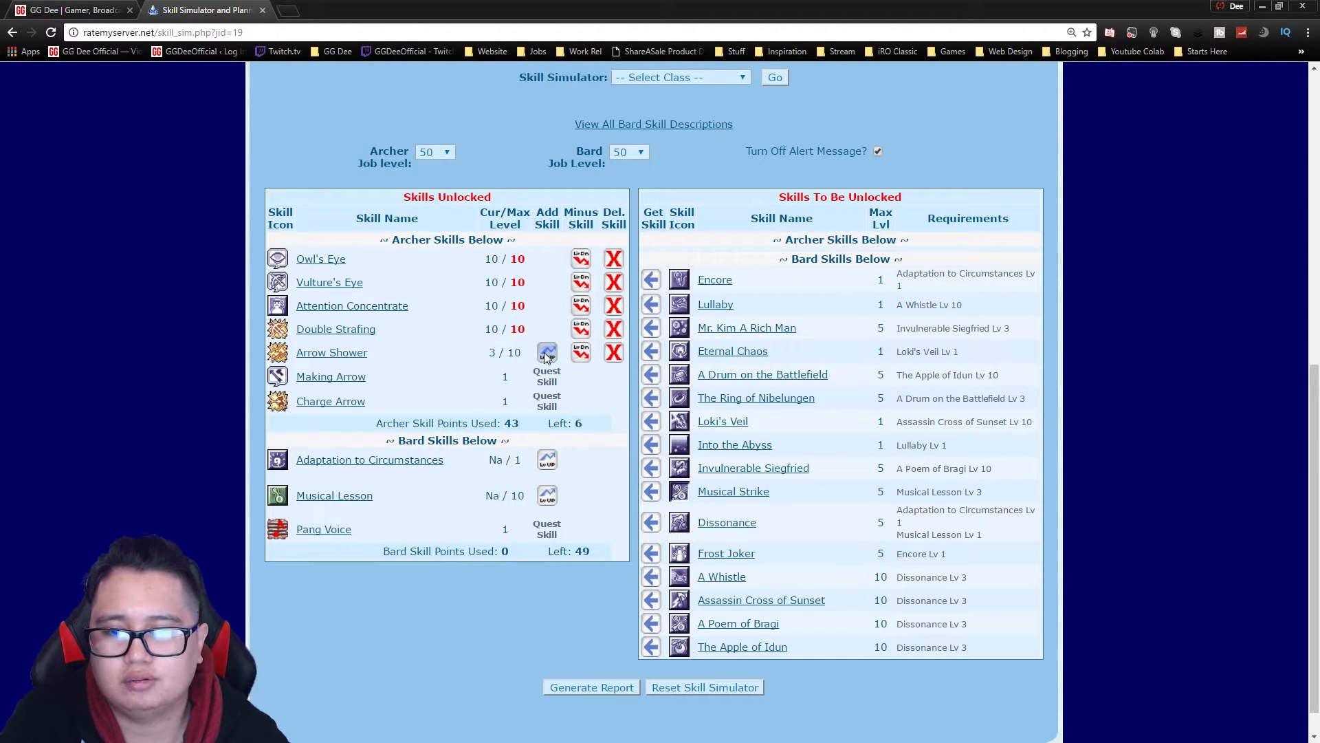
click(546, 352)
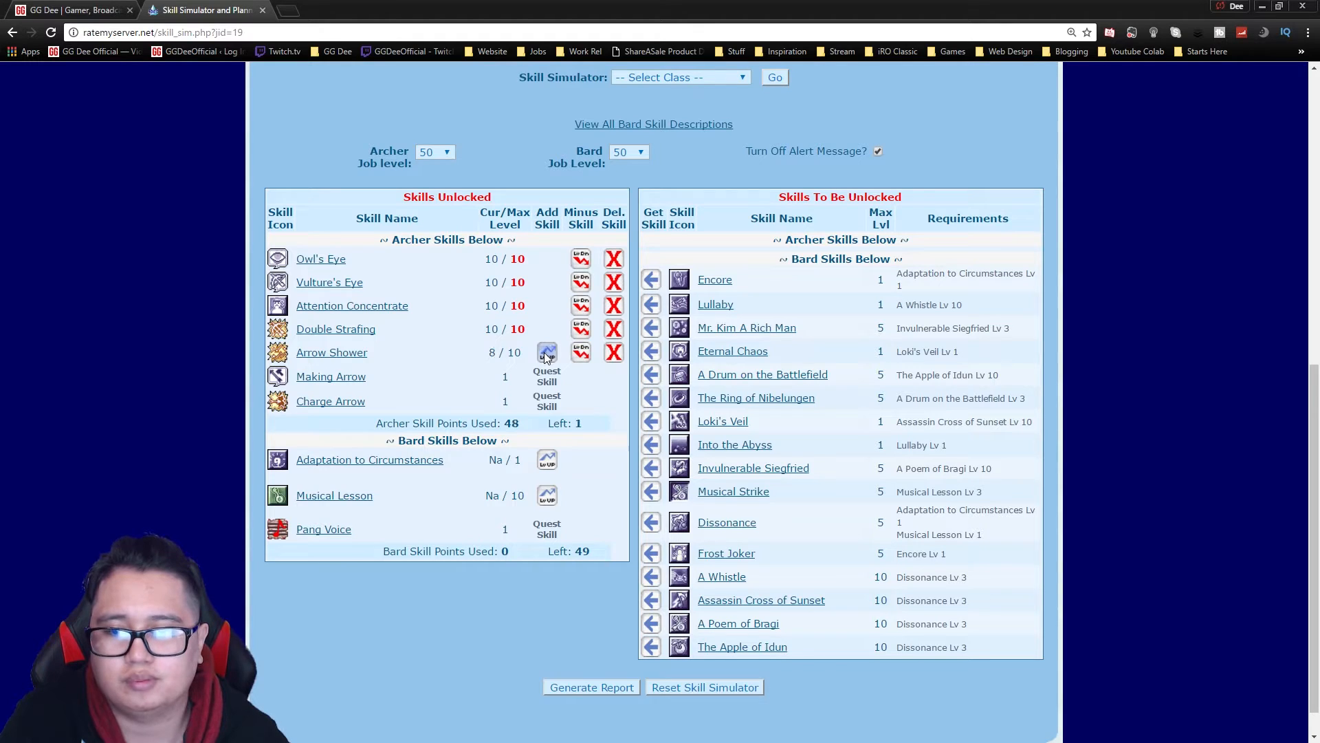
click(546, 352)
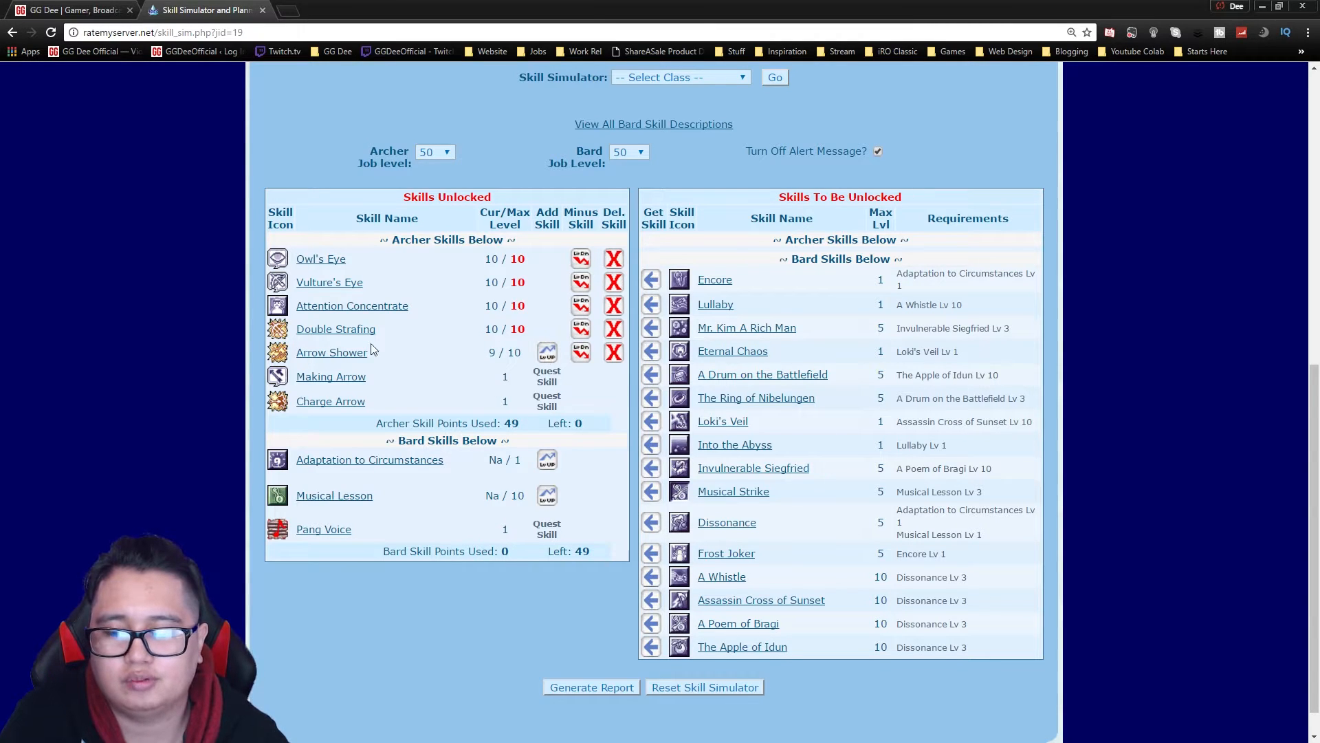
mouse_move(822, 512)
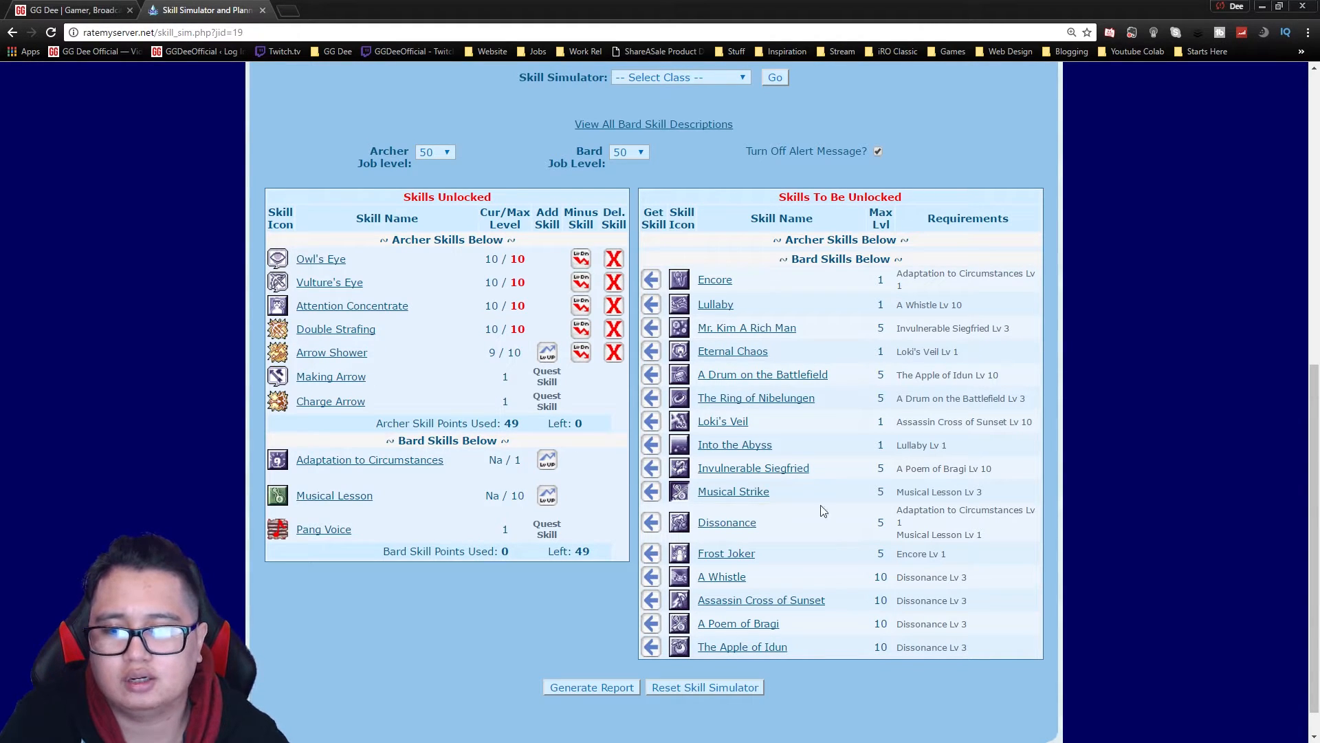
mouse_move(418, 377)
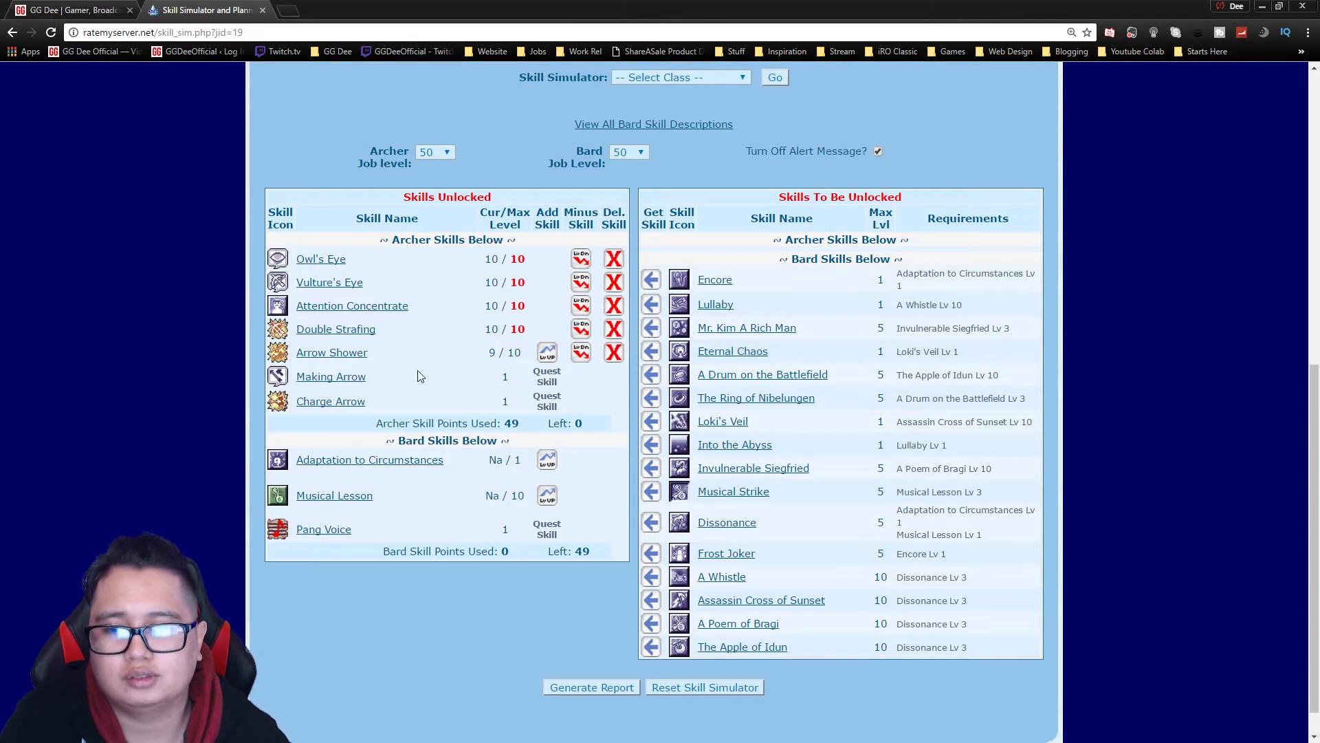
scroll(down, 3)
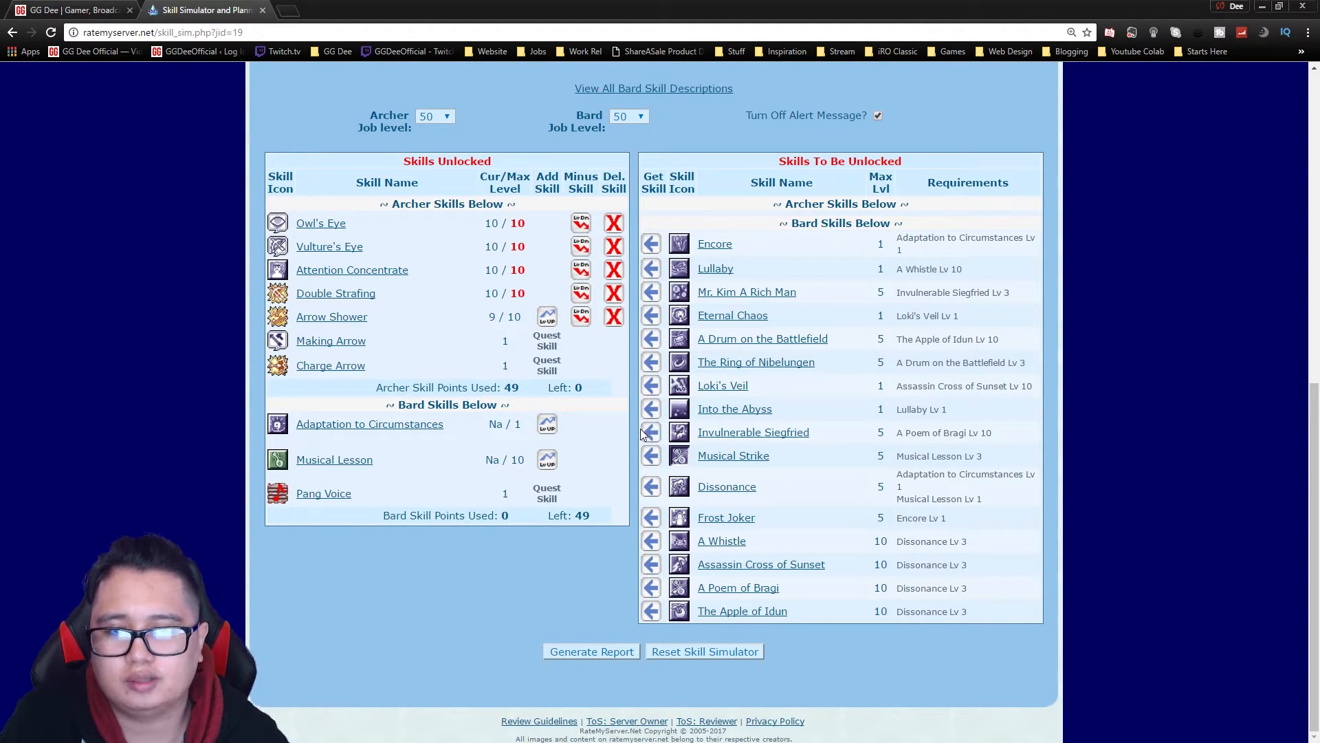
mouse_move(689, 445)
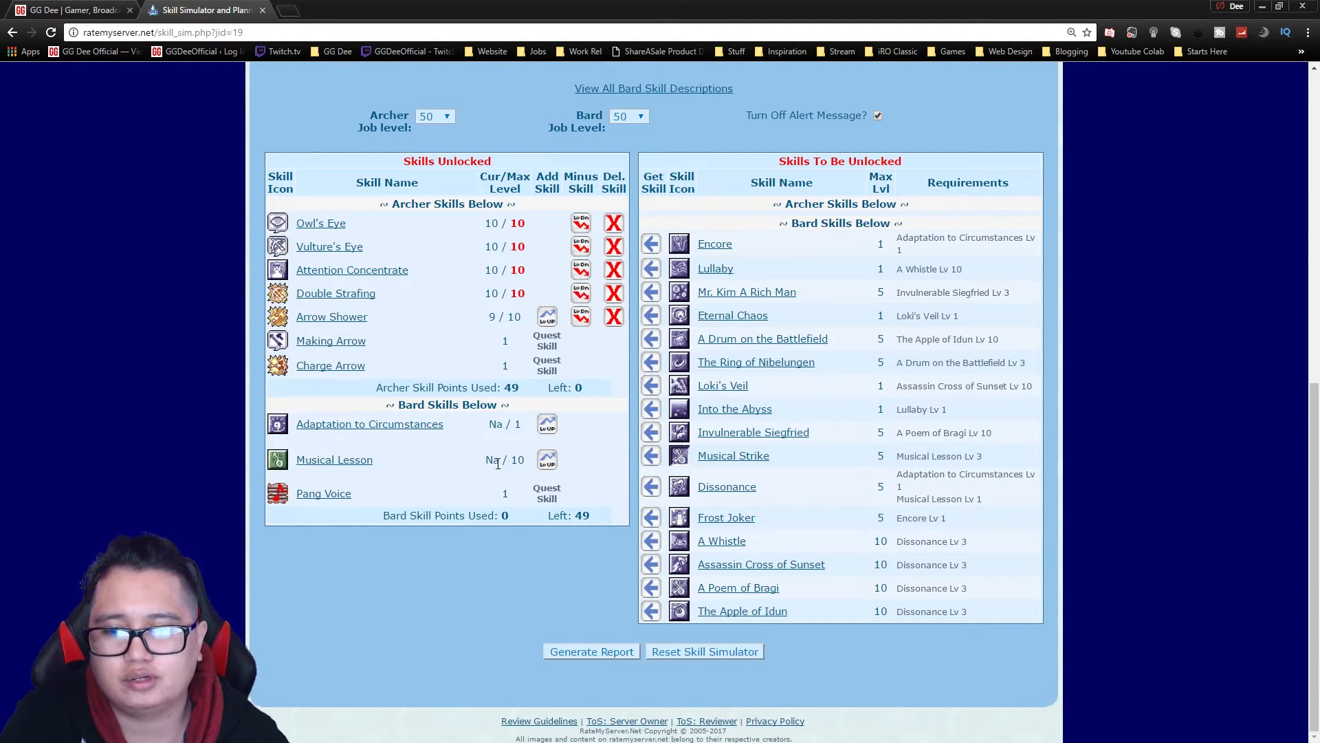
mouse_move(505, 446)
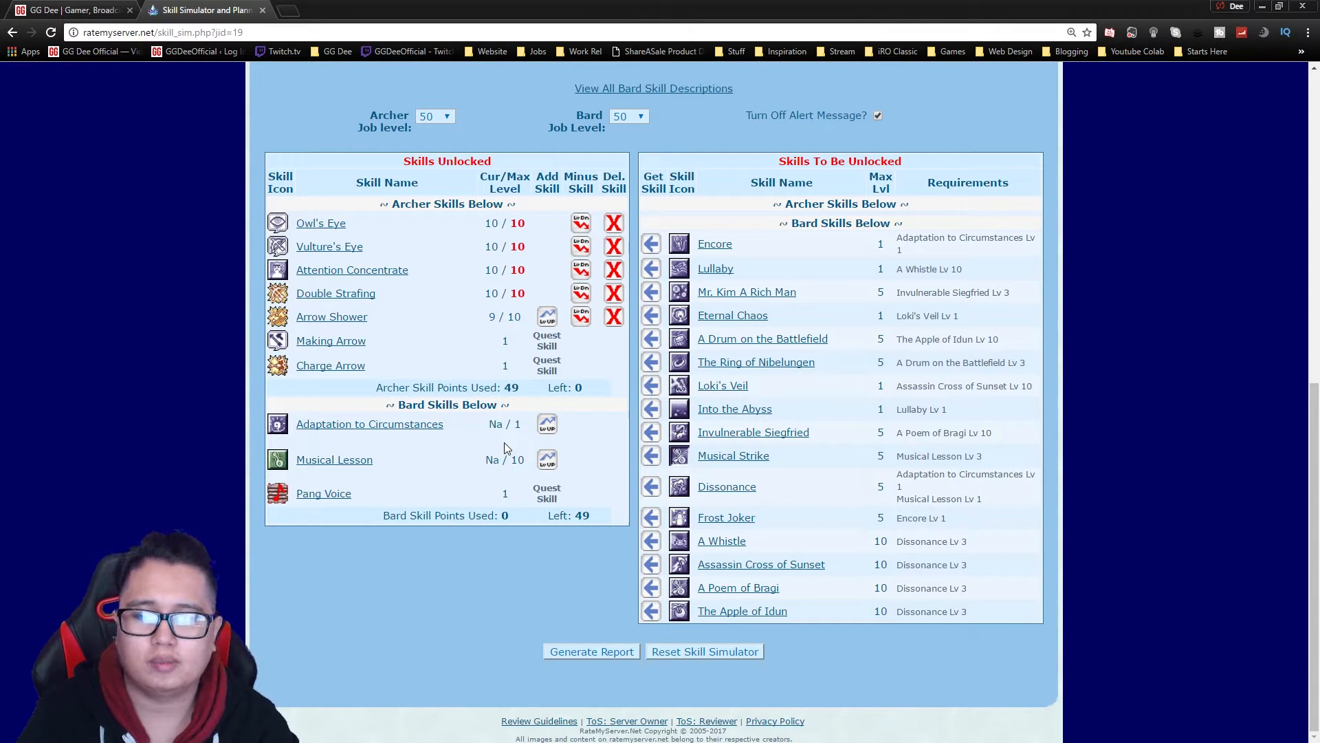
mouse_move(588, 435)
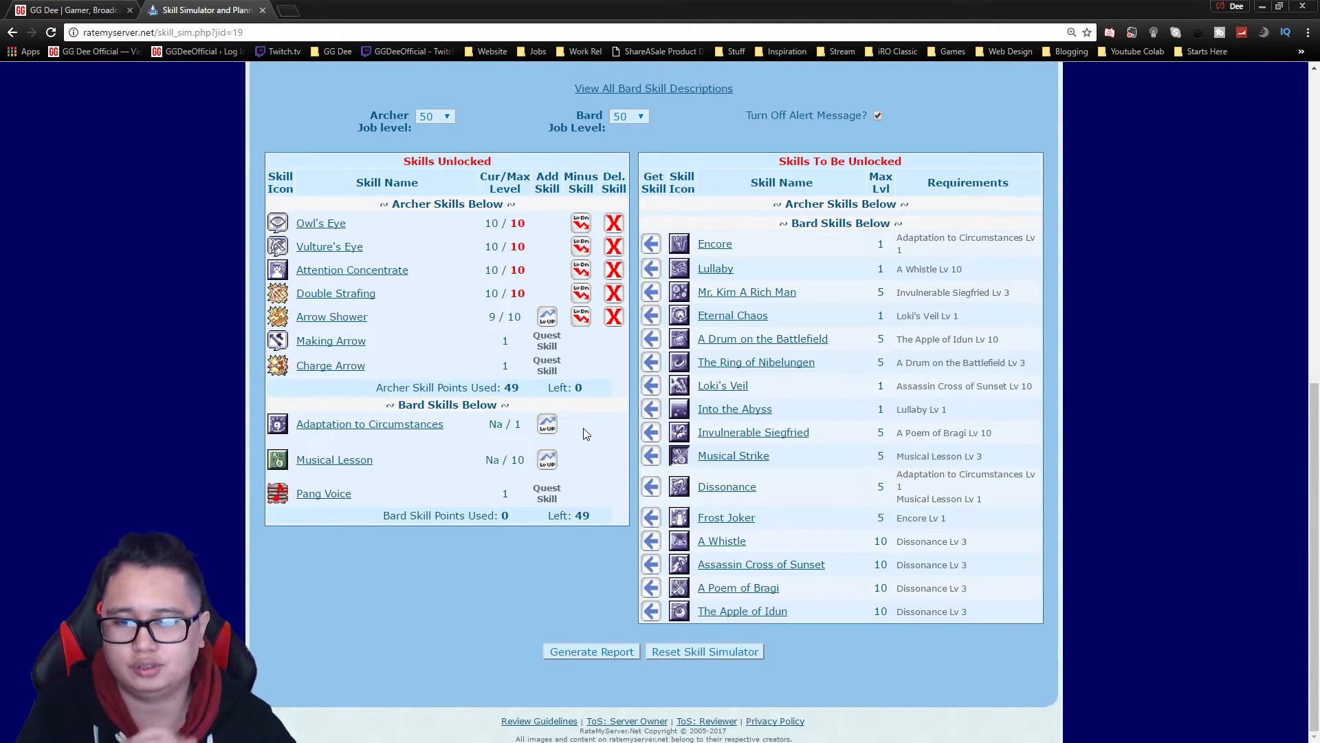
mouse_move(524, 404)
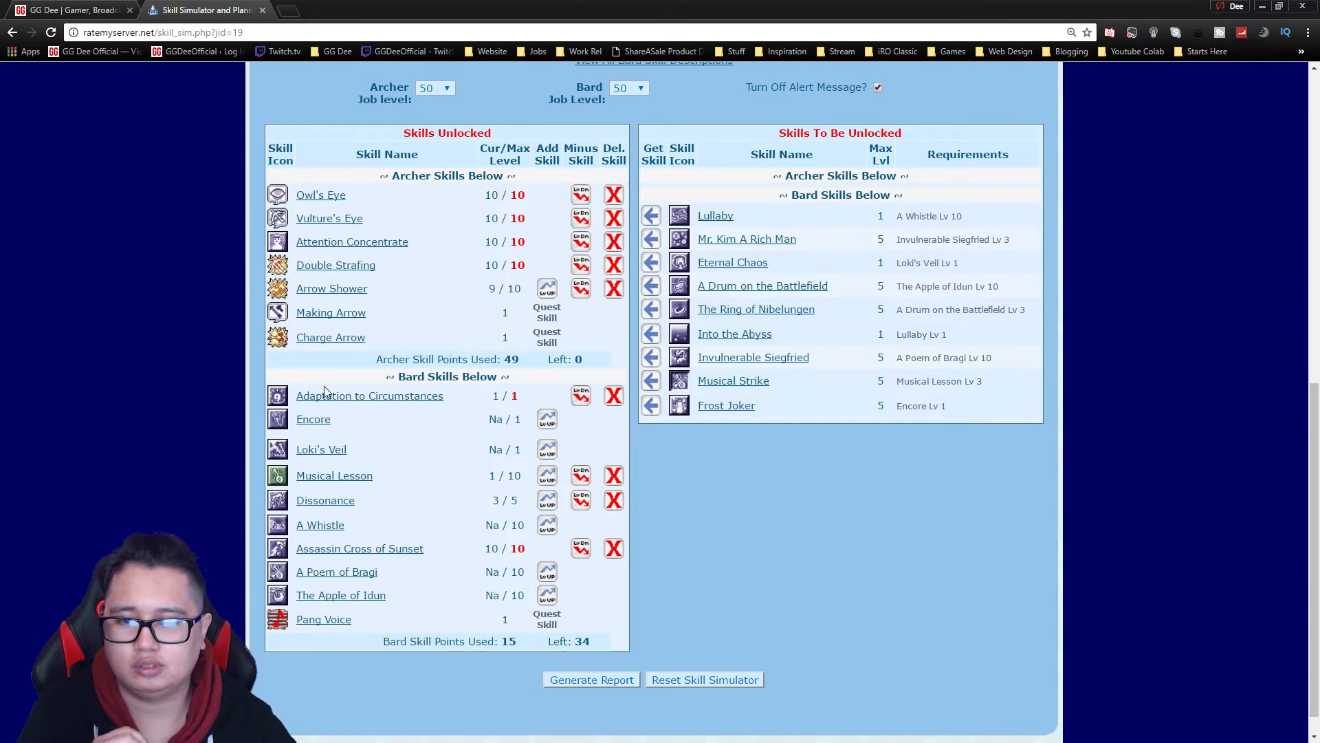
mouse_move(353, 436)
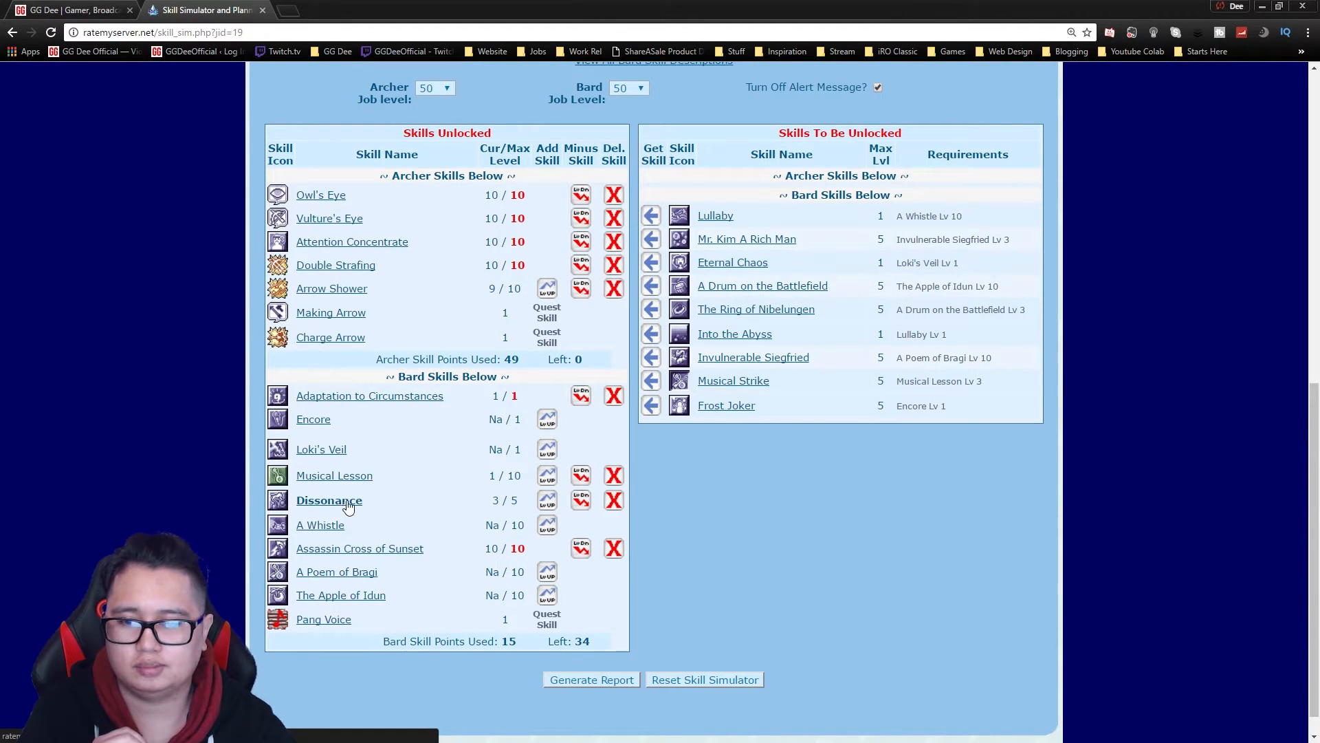
mouse_move(339, 475)
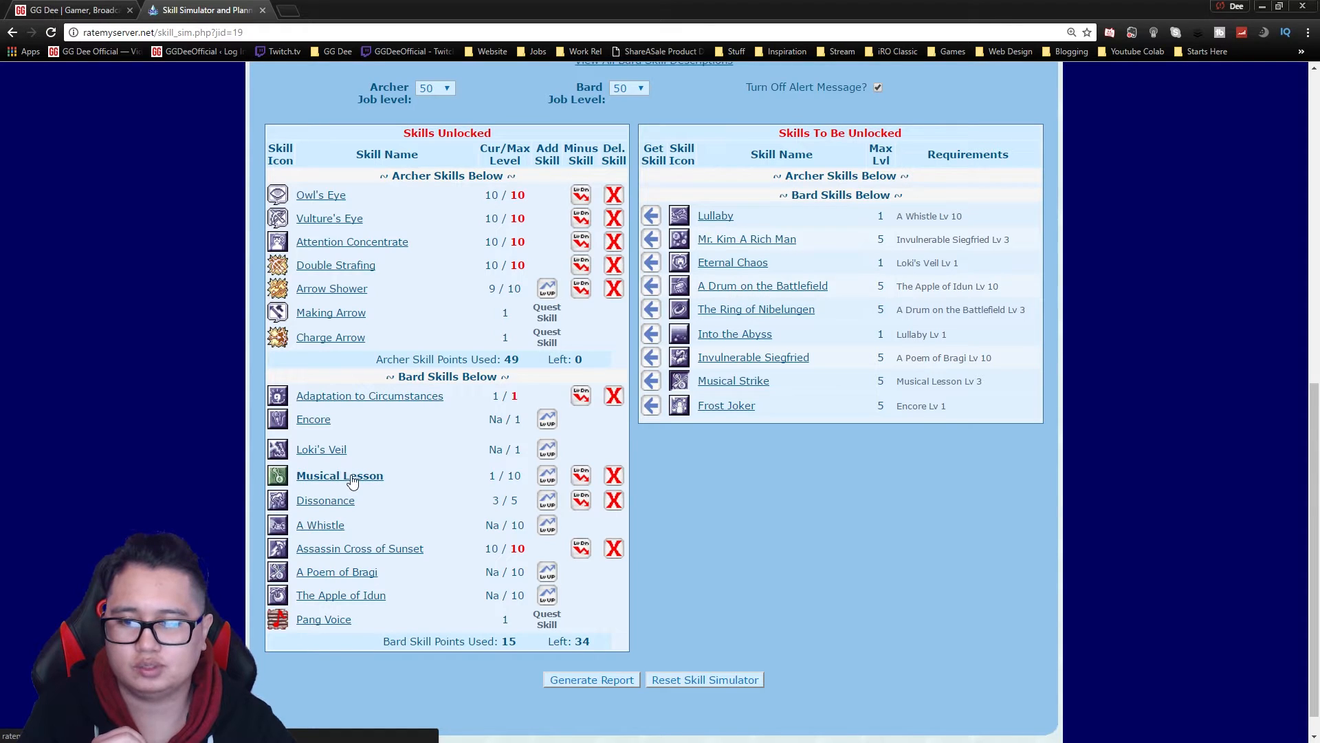
mouse_move(318, 540)
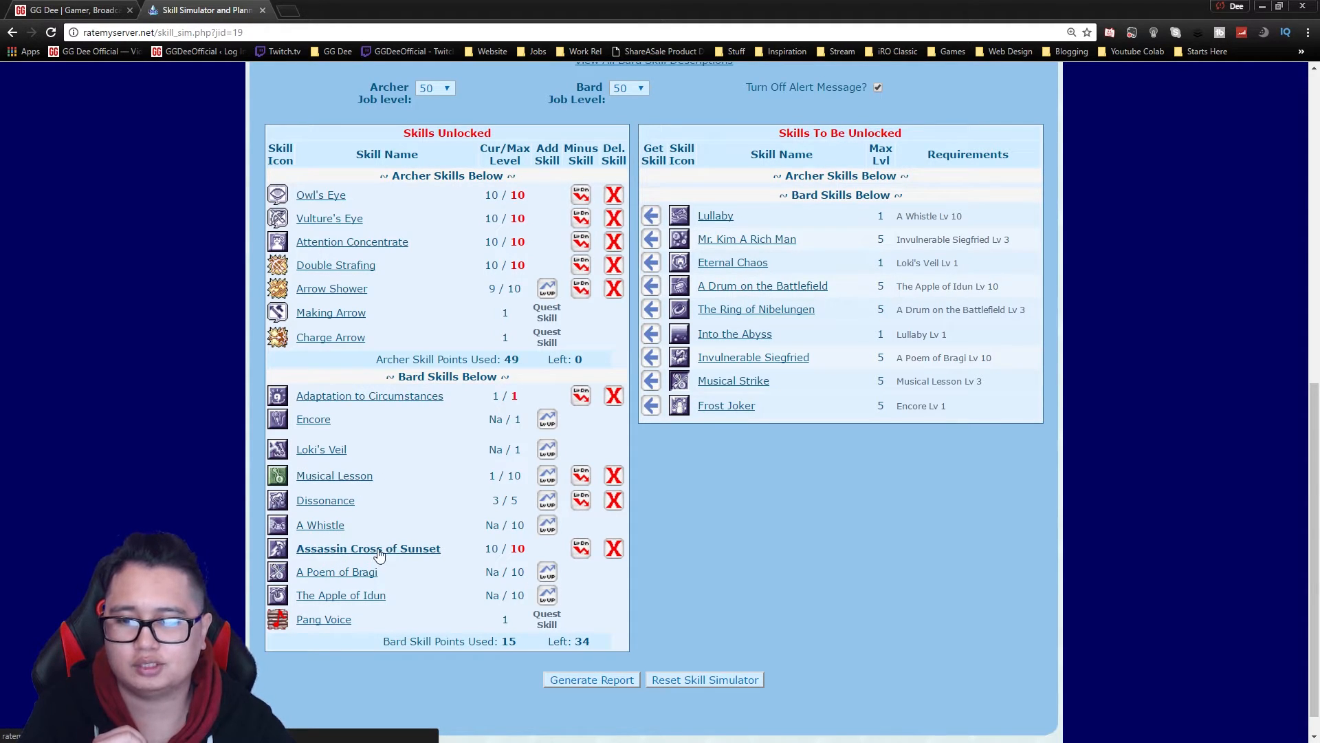
mouse_move(362, 457)
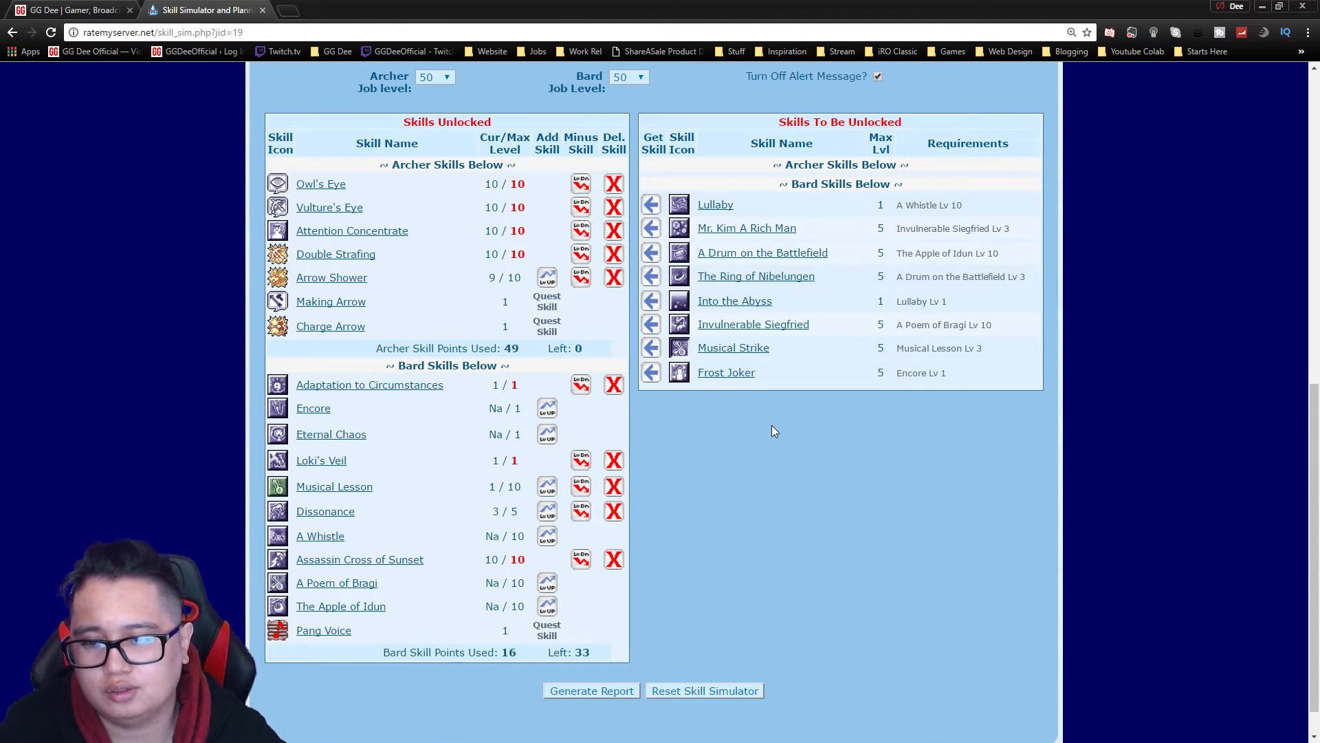
mouse_move(623, 411)
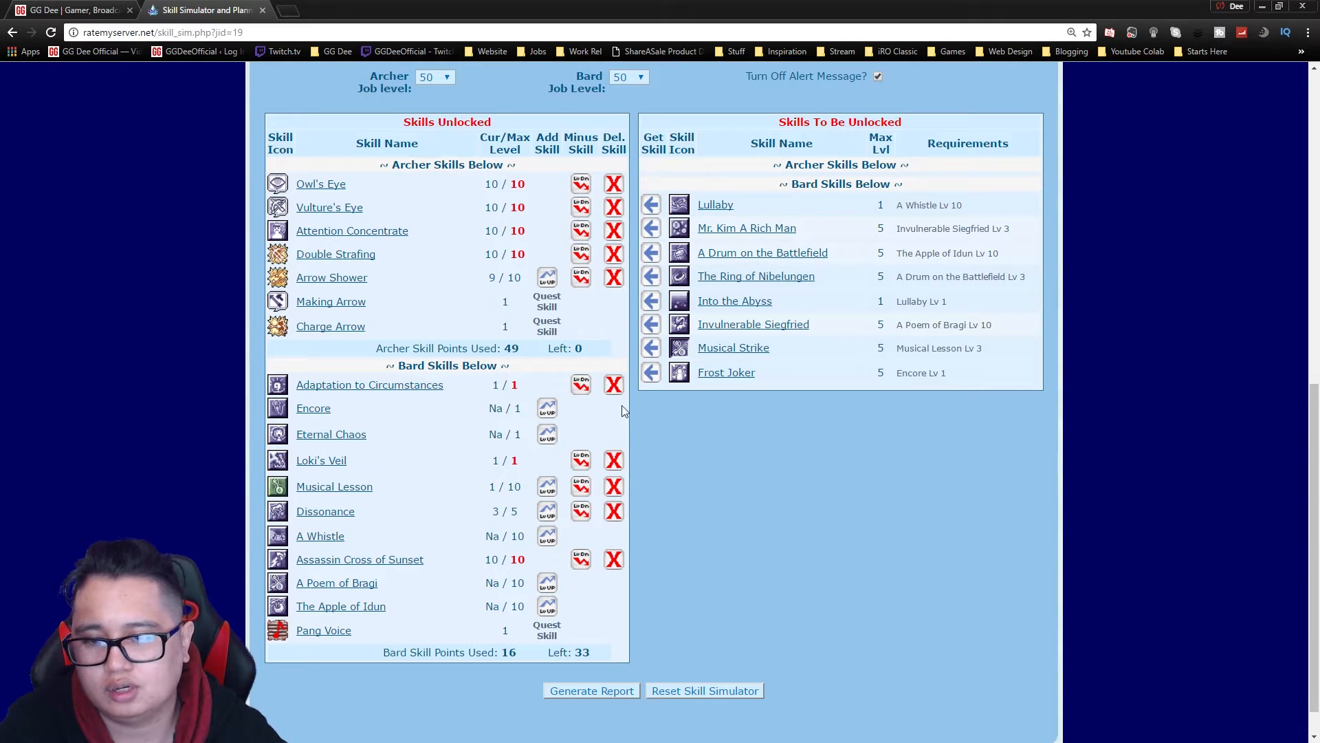
click(651, 373)
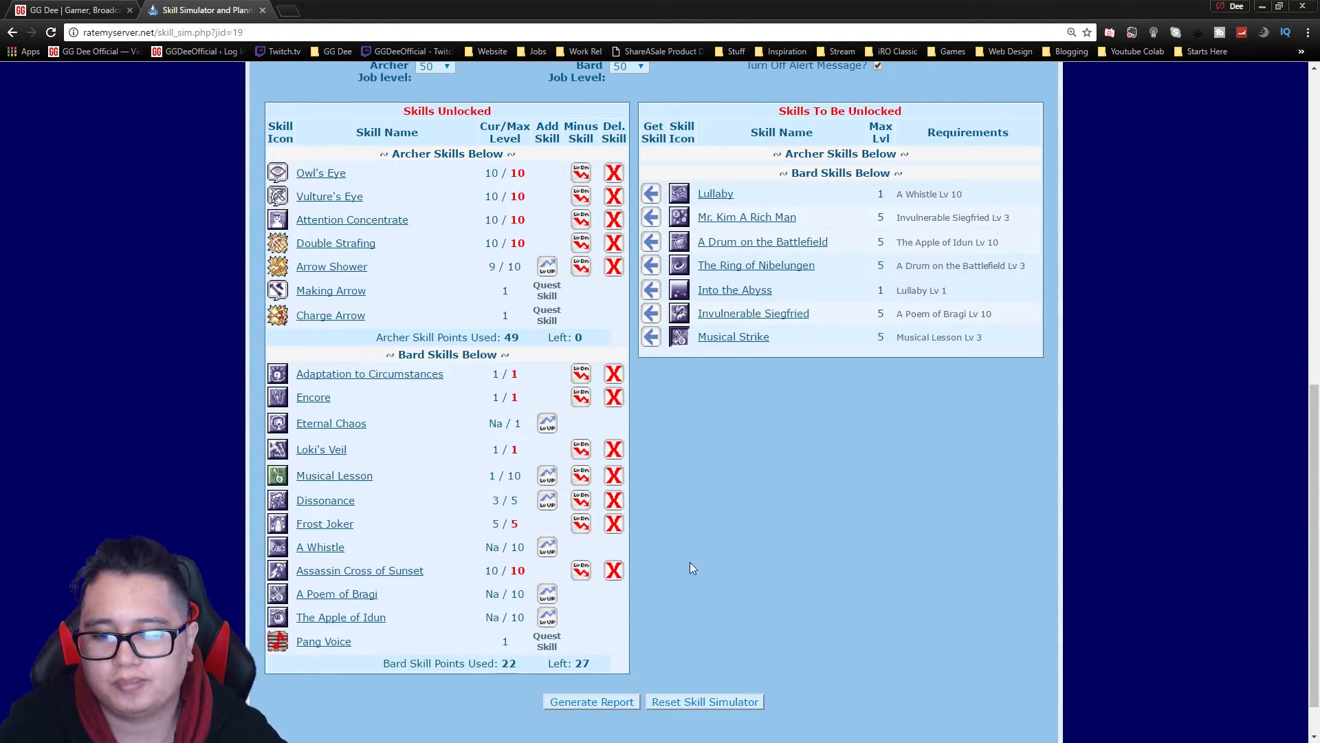
mouse_move(652, 534)
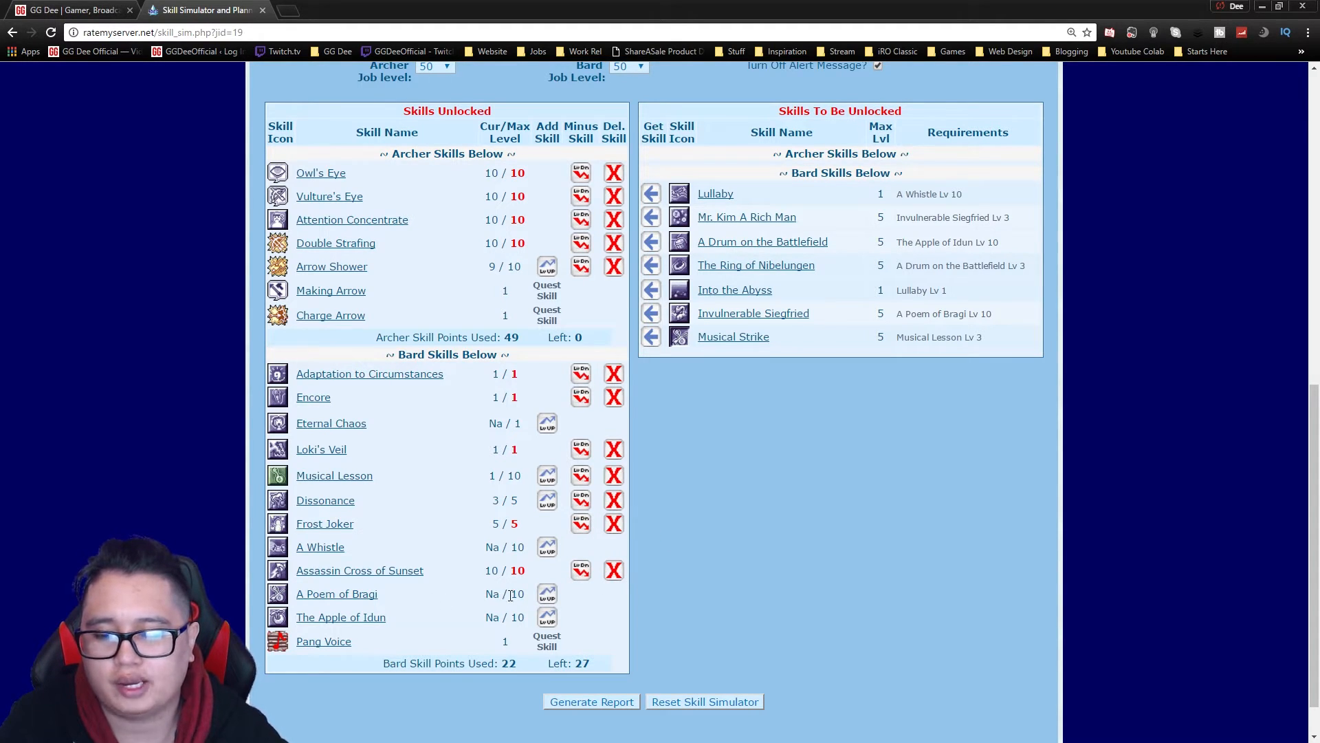
mouse_move(445, 628)
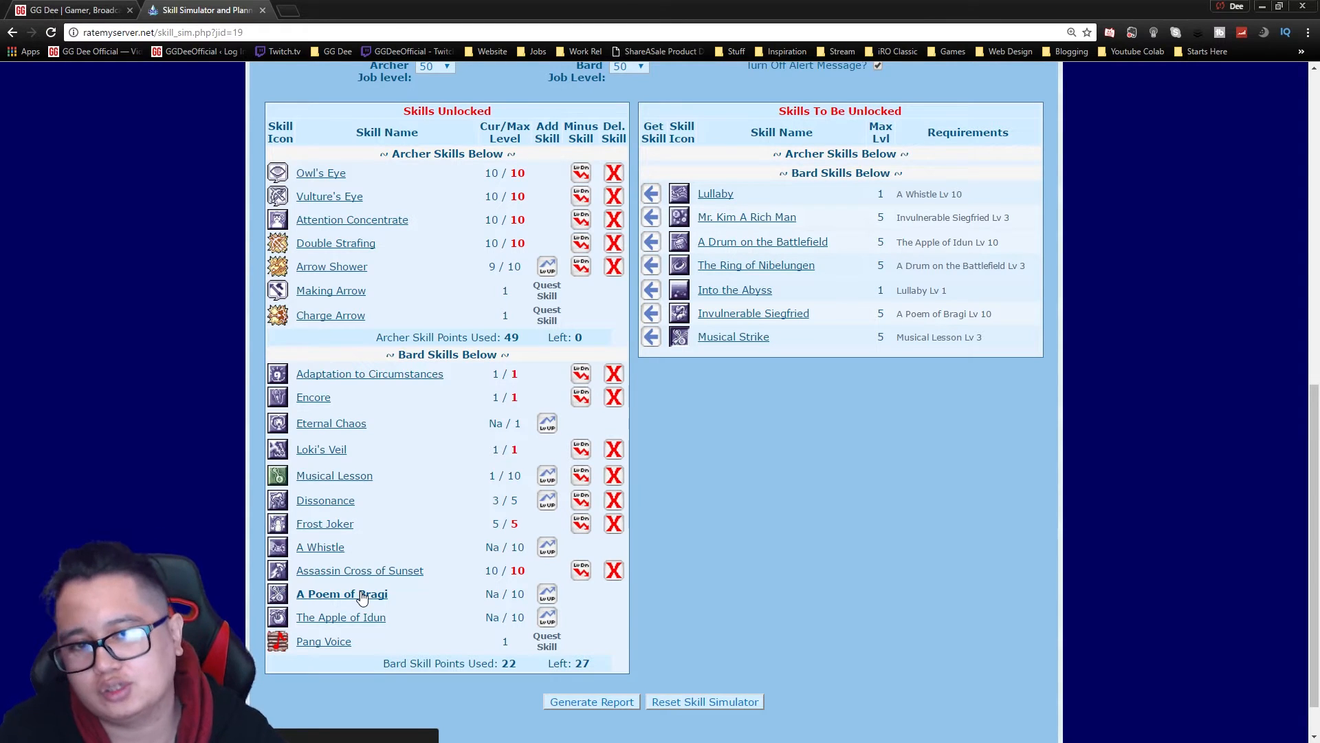
mouse_move(325, 448)
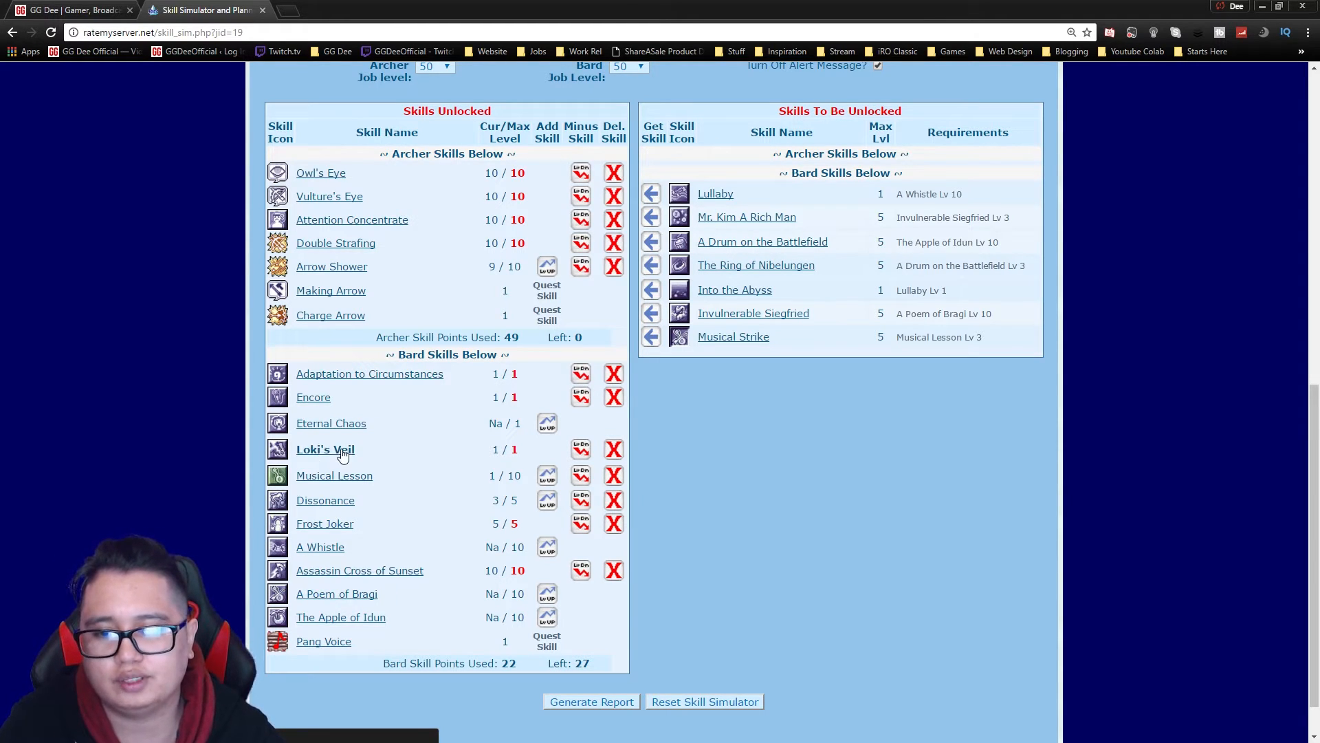
mouse_move(599, 539)
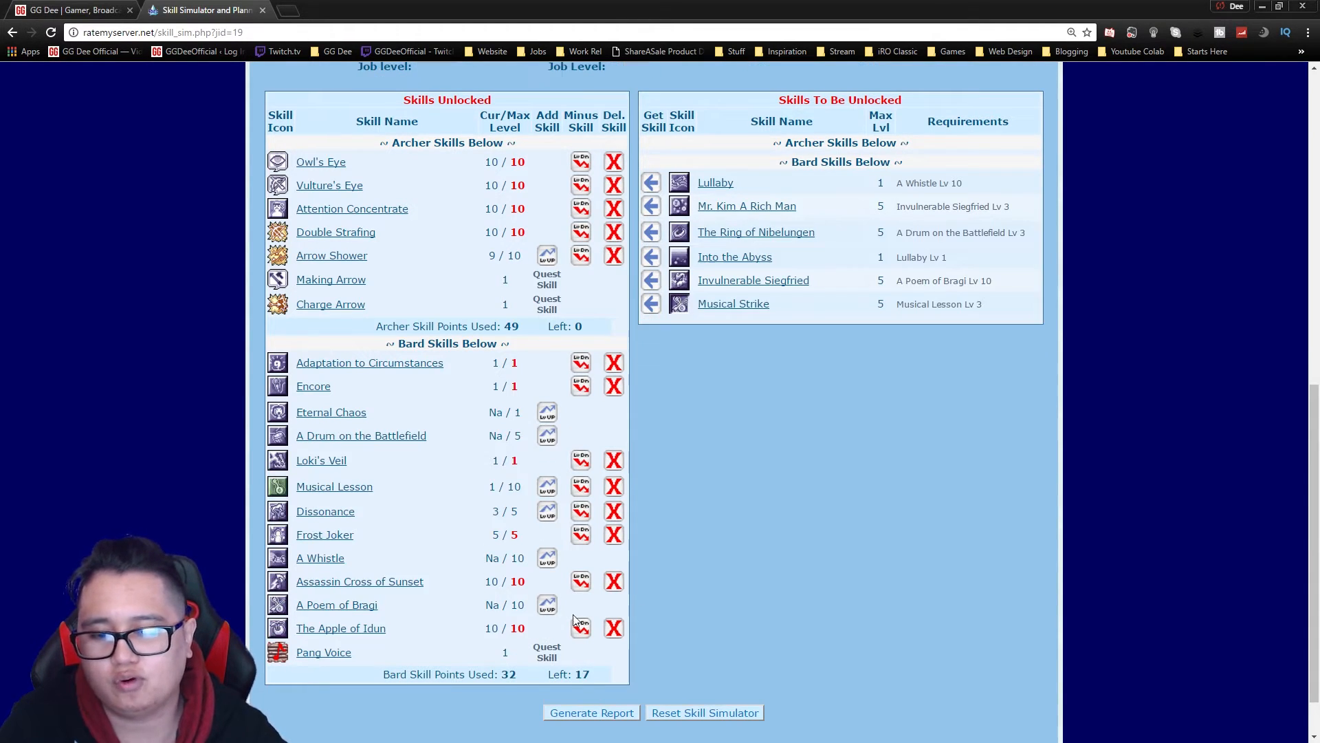
mouse_move(874, 586)
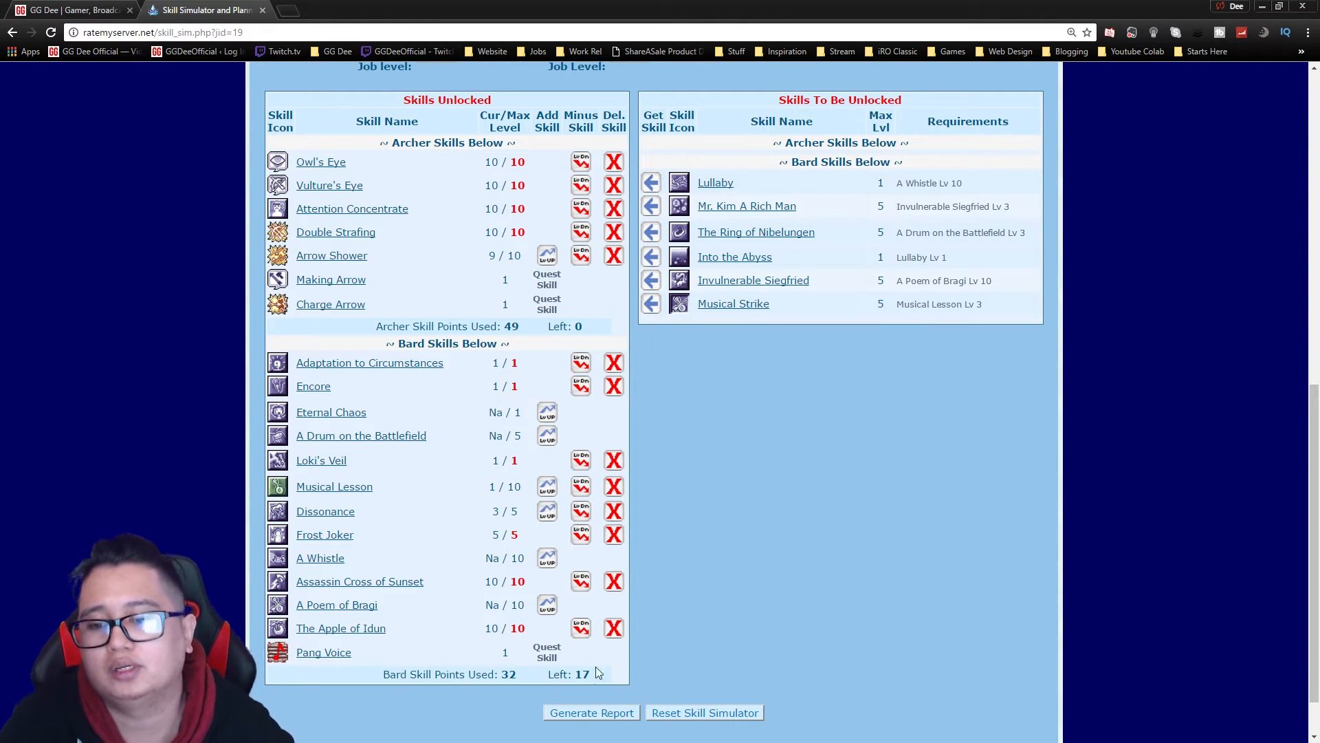
mouse_move(399, 602)
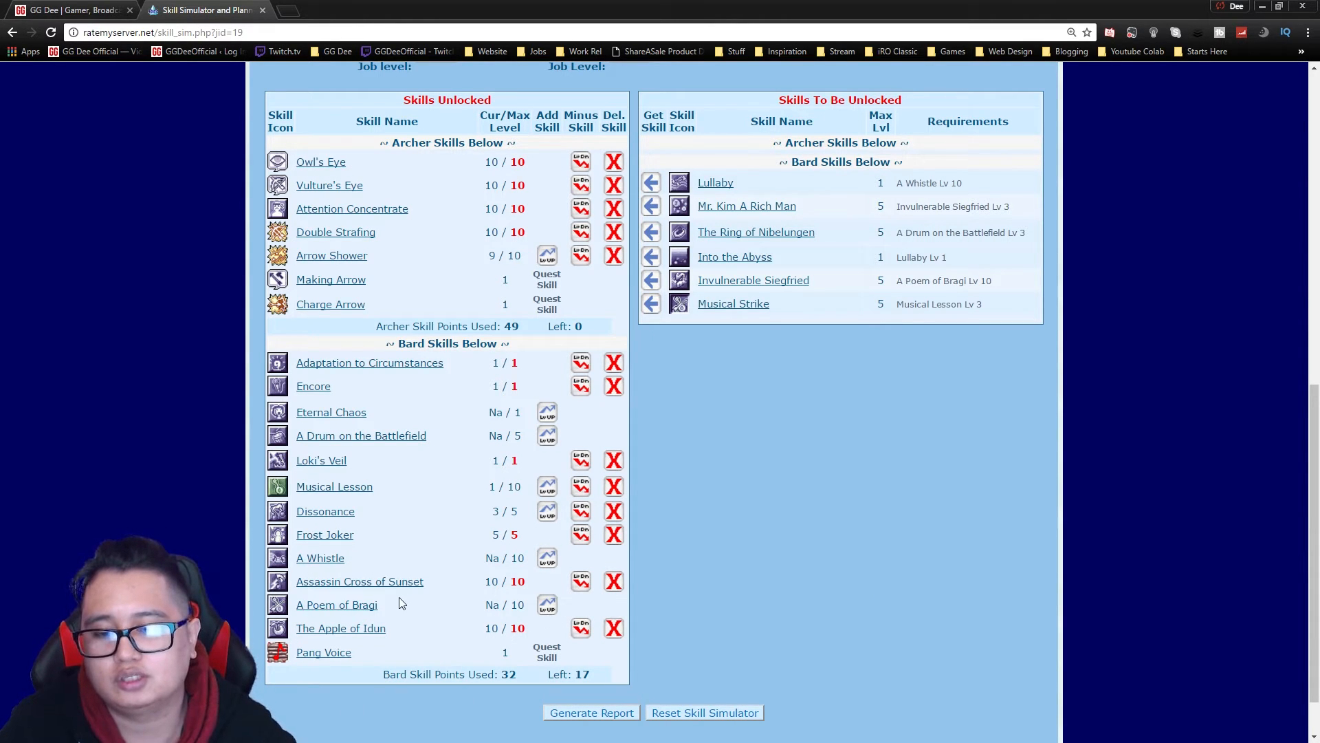
mouse_move(396, 613)
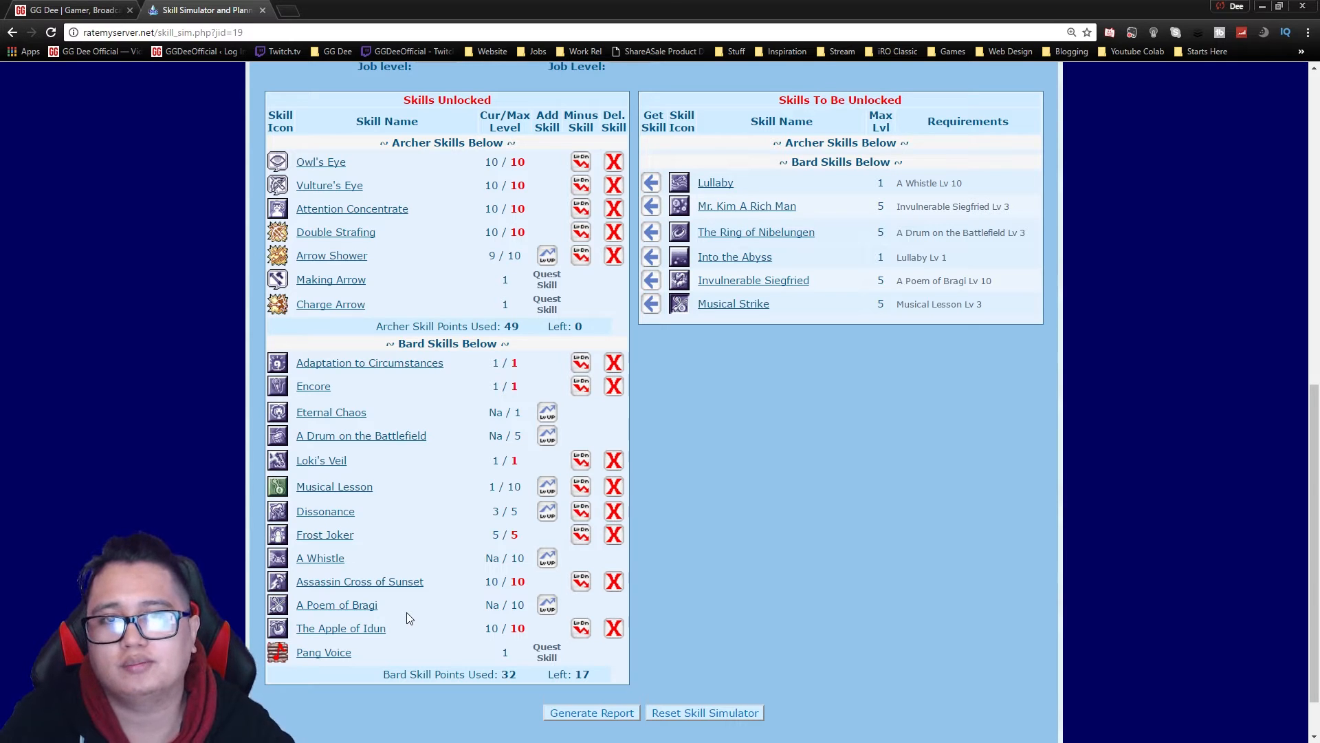
mouse_move(347, 628)
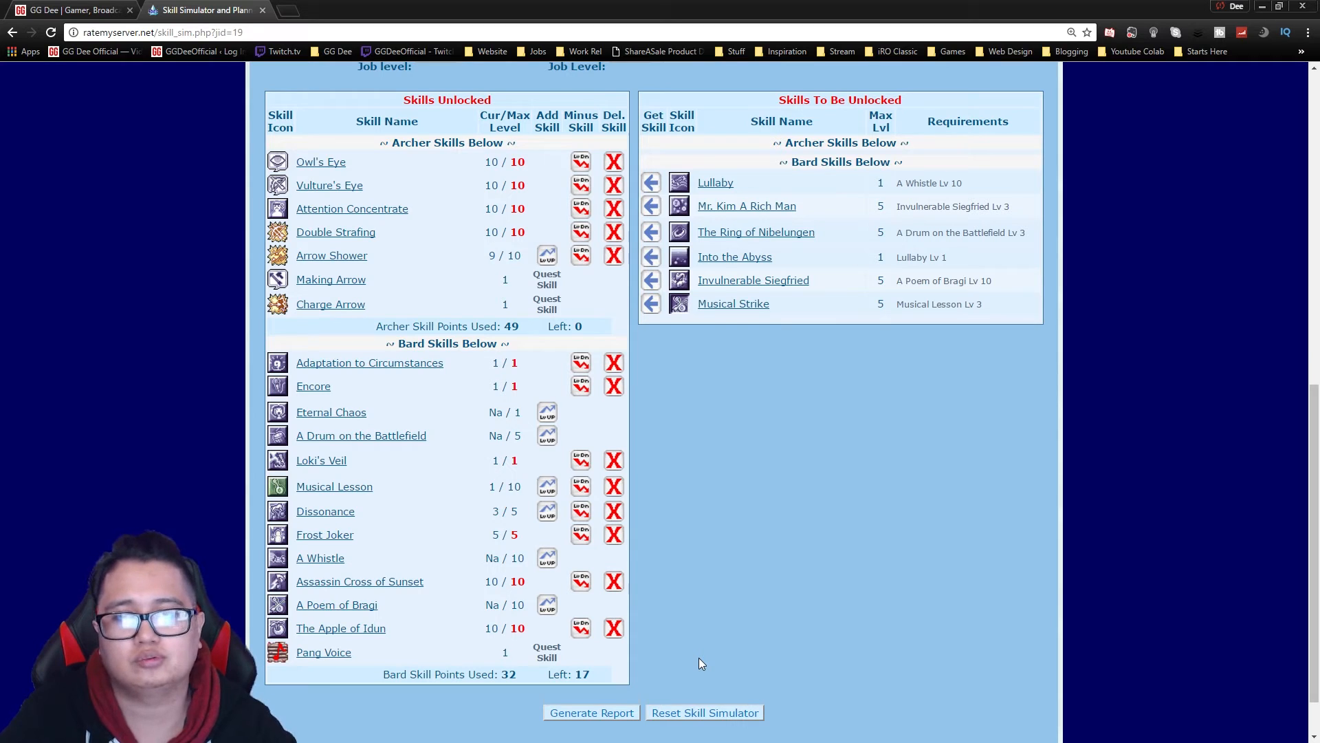
mouse_move(665, 611)
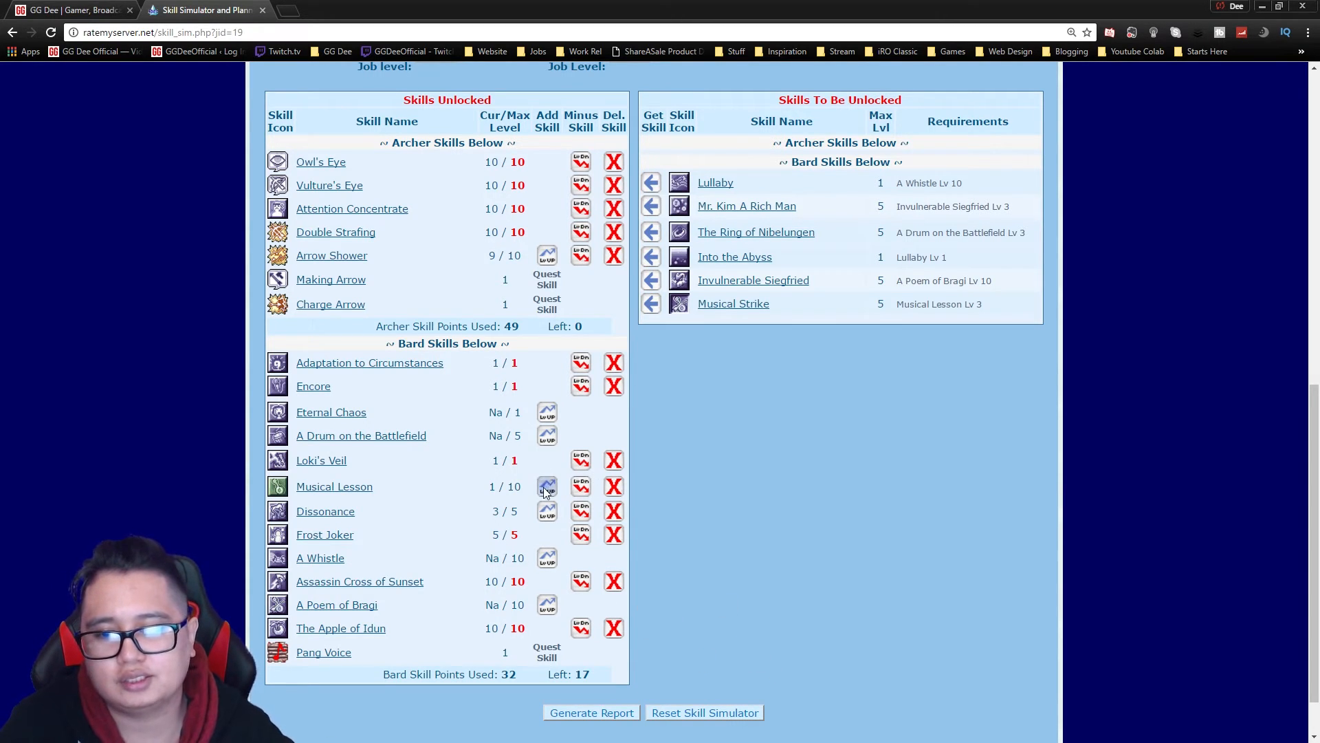
- Raise Musical Lesson to 10/10 and A Poem of Bragi to 8, confirming the all-points-used notice
click(546, 486)
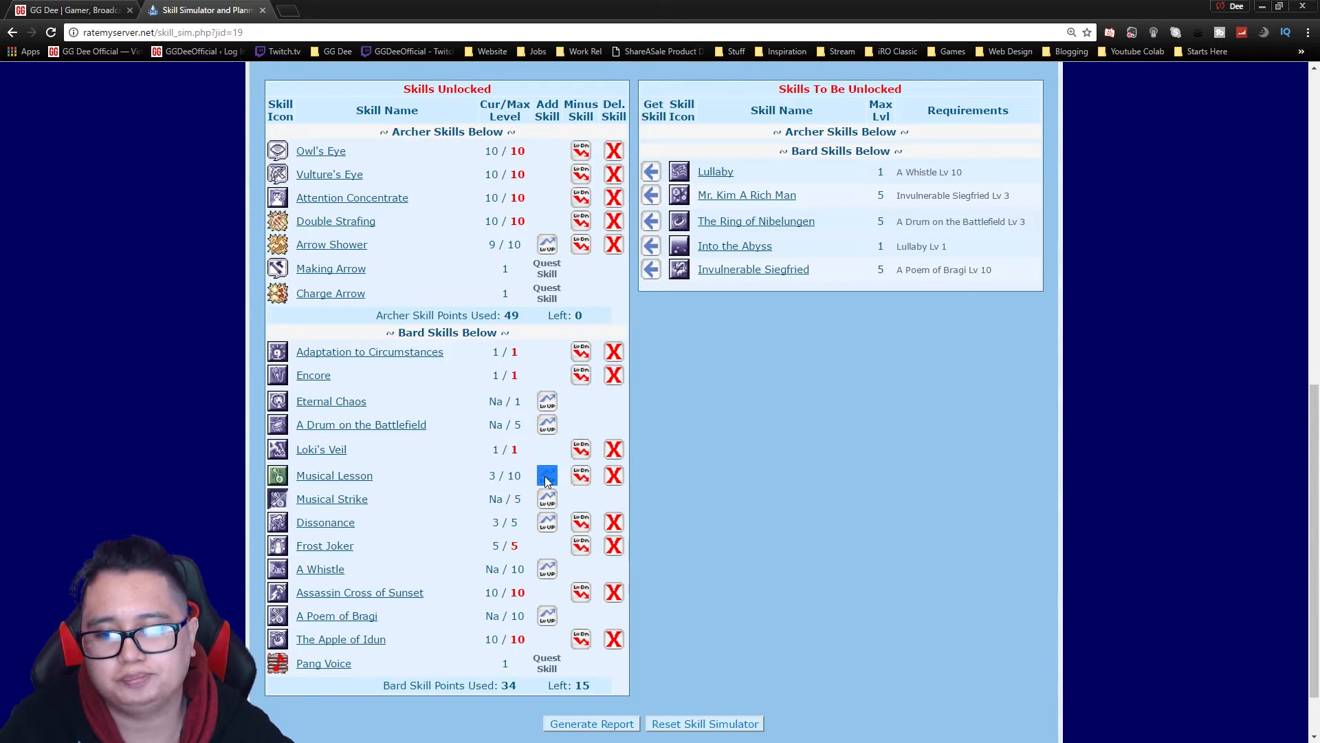
click(546, 474)
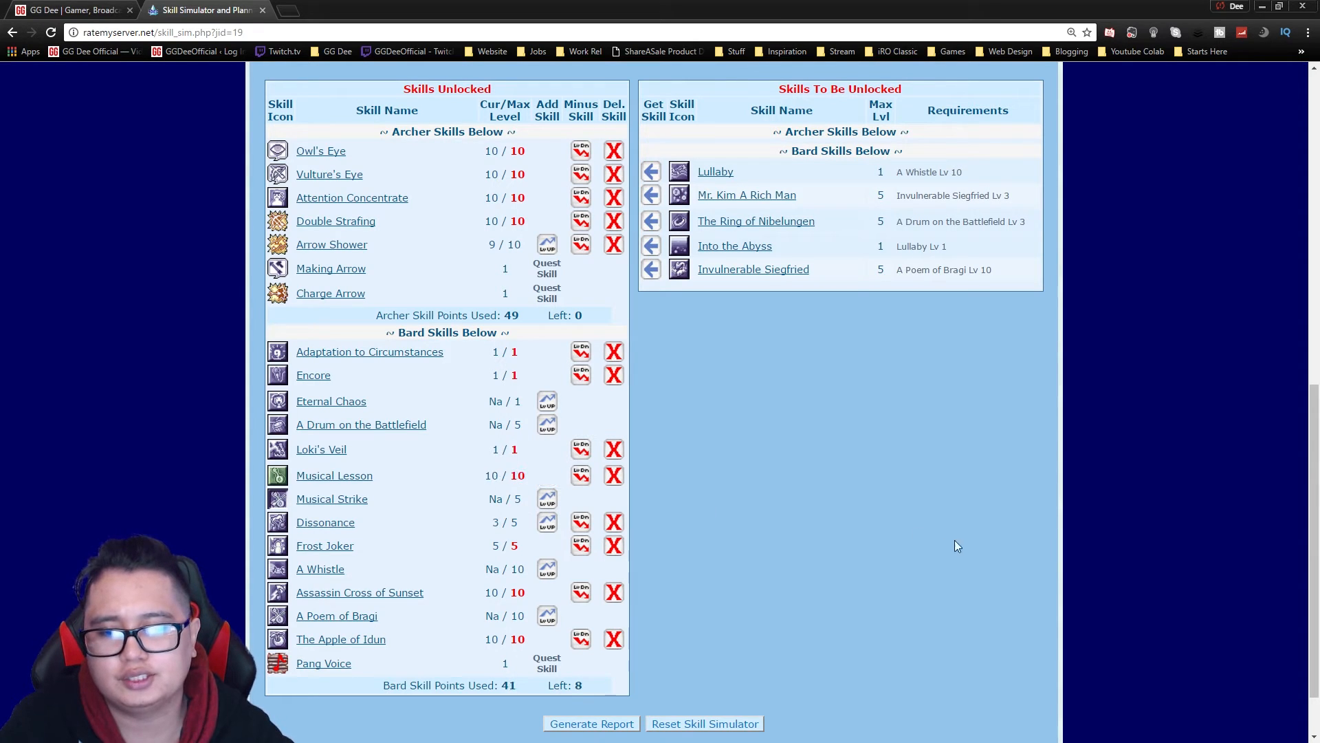
mouse_move(601, 567)
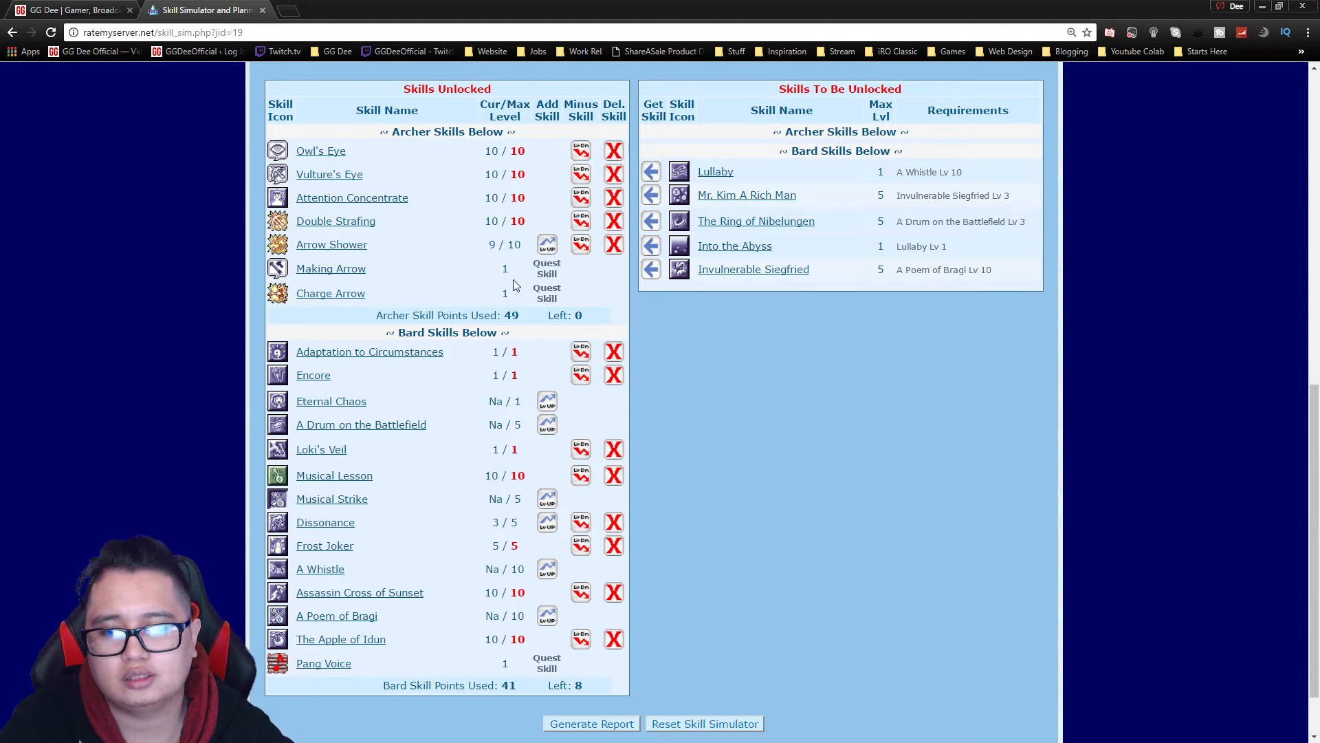
click(546, 616)
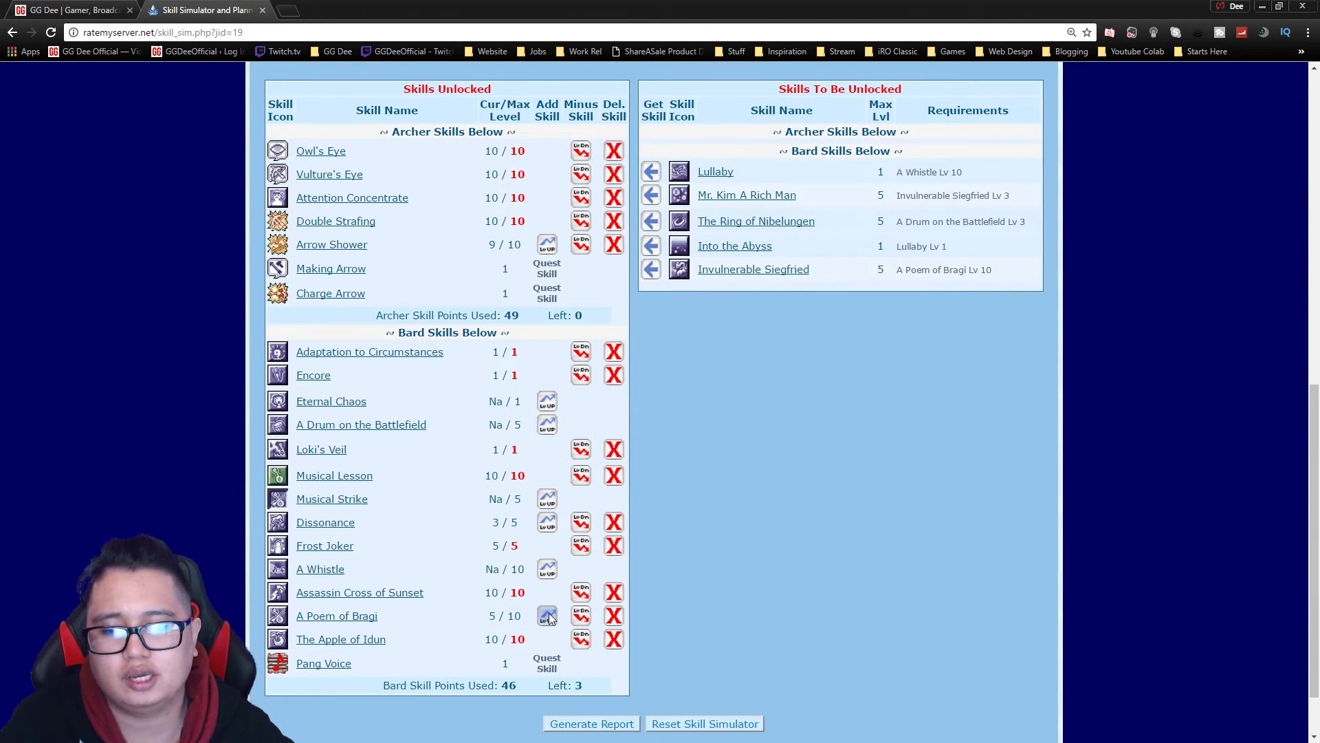
click(546, 616)
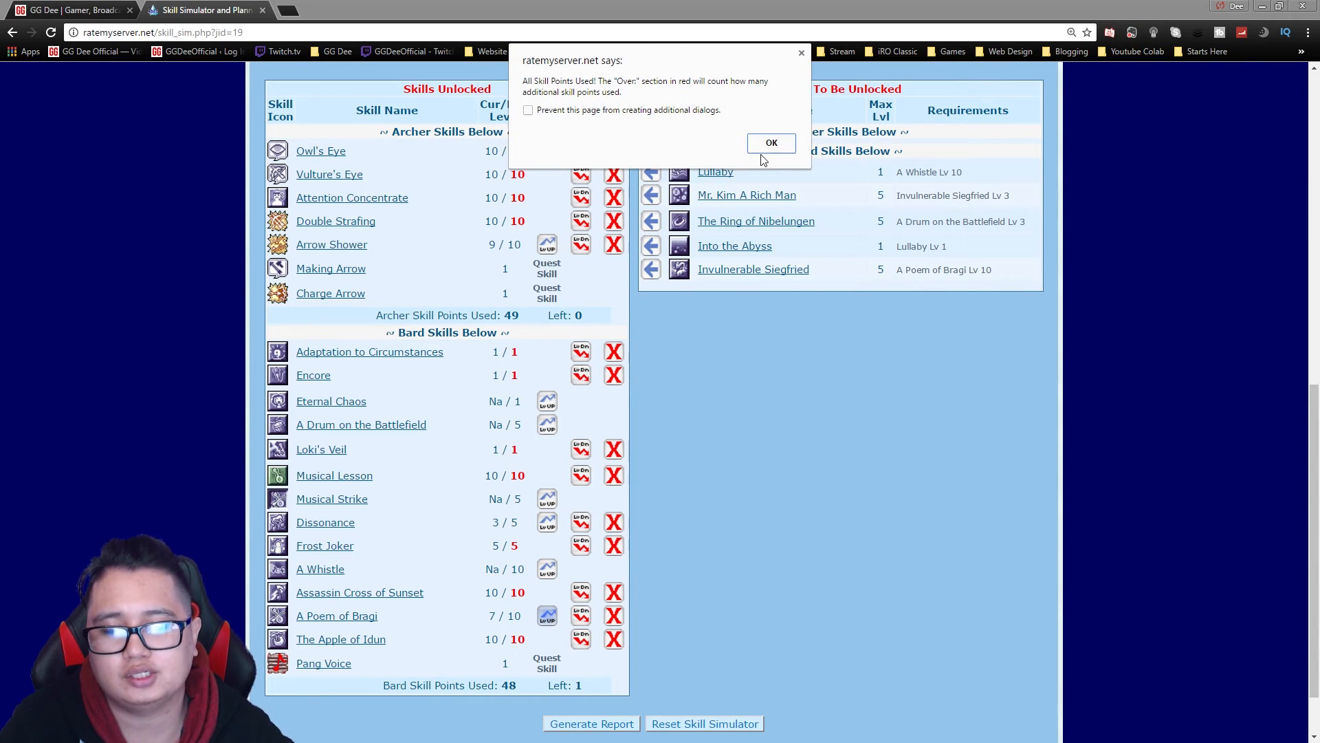
click(770, 142)
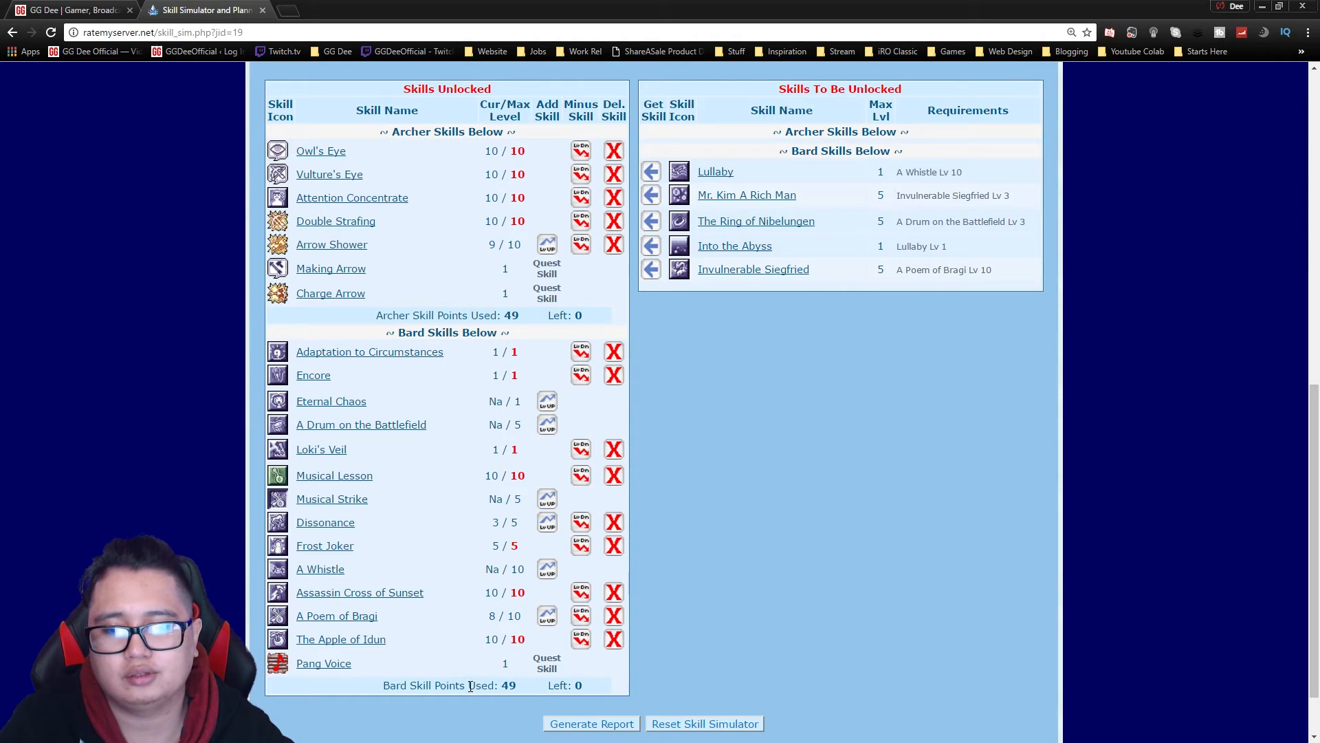
mouse_move(413, 616)
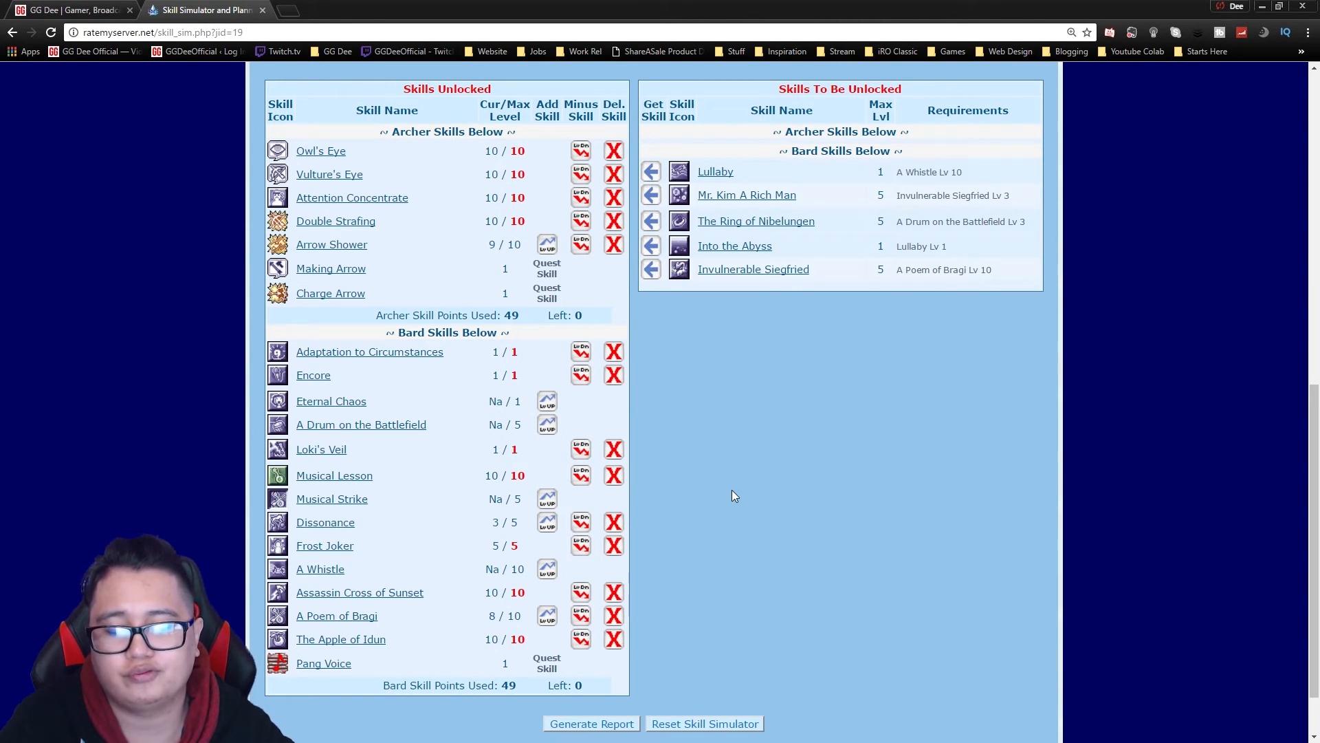
mouse_move(776, 562)
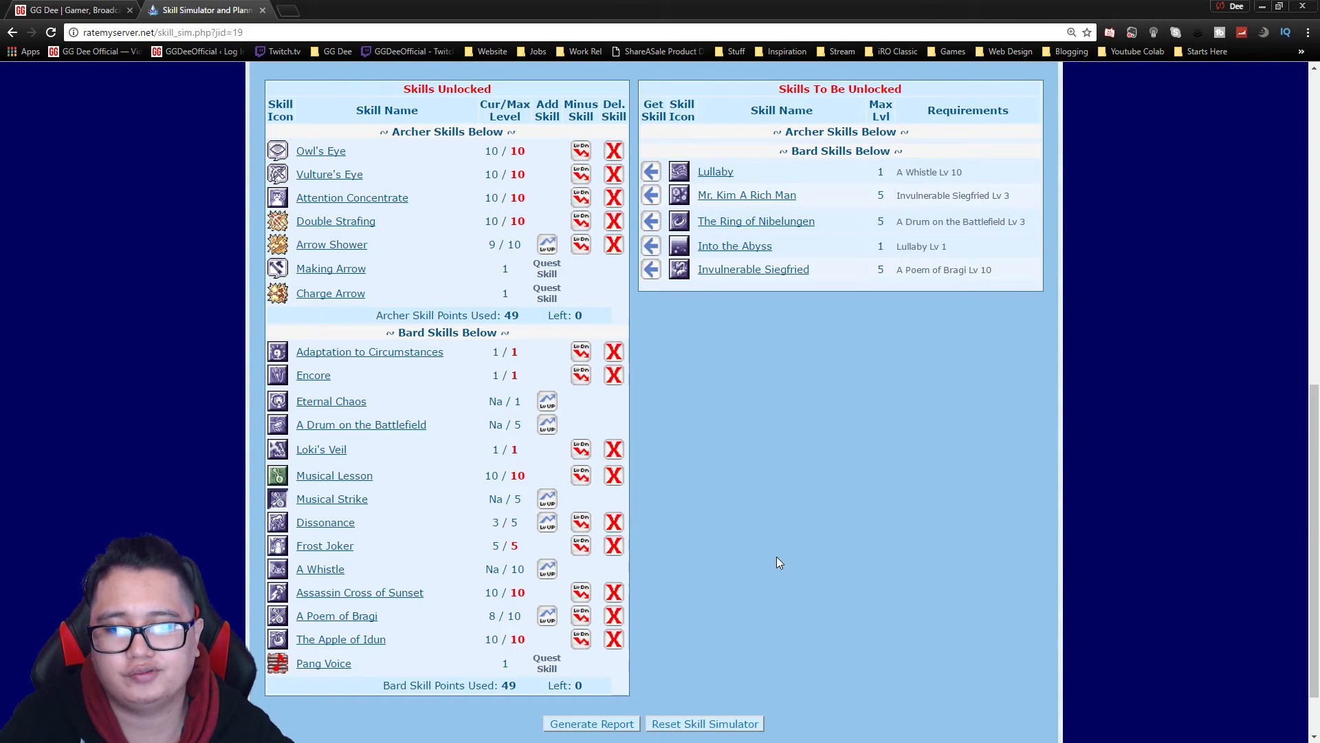
mouse_move(438, 456)
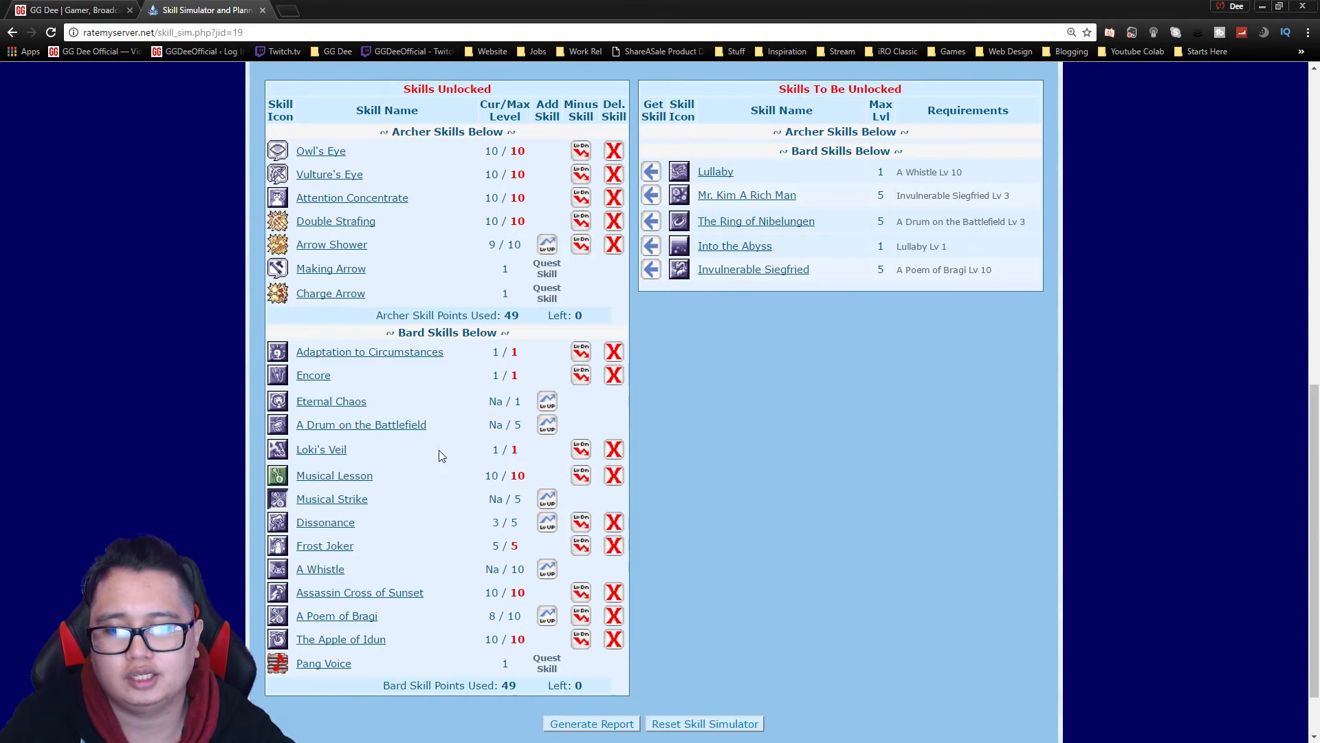
mouse_move(374, 448)
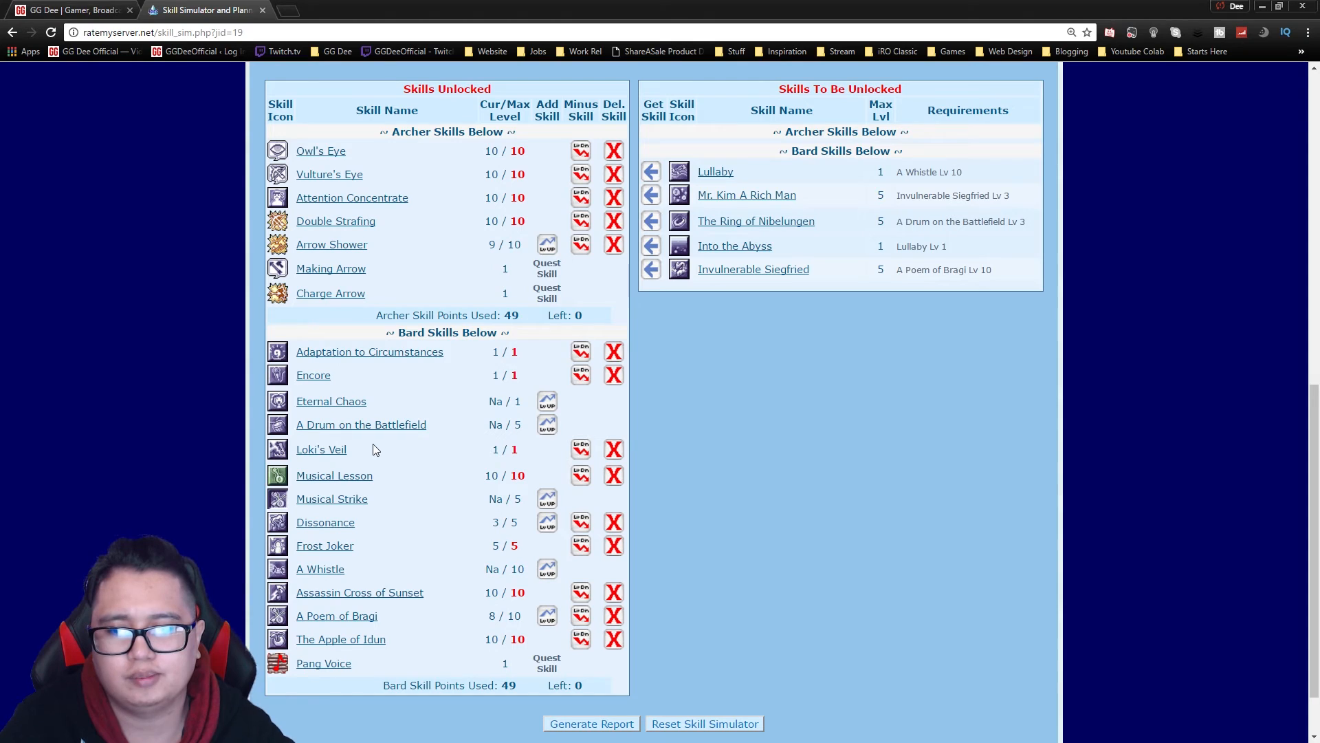
mouse_move(916, 435)
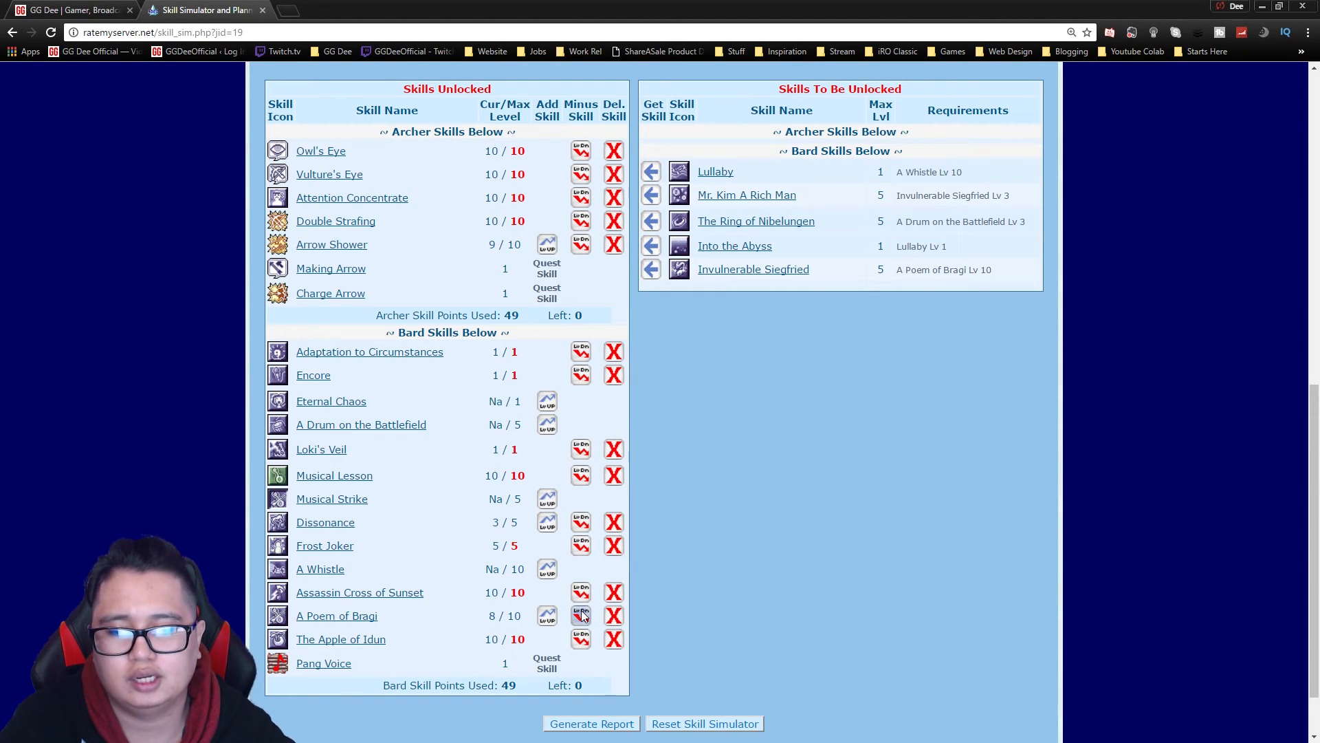
mouse_move(591, 620)
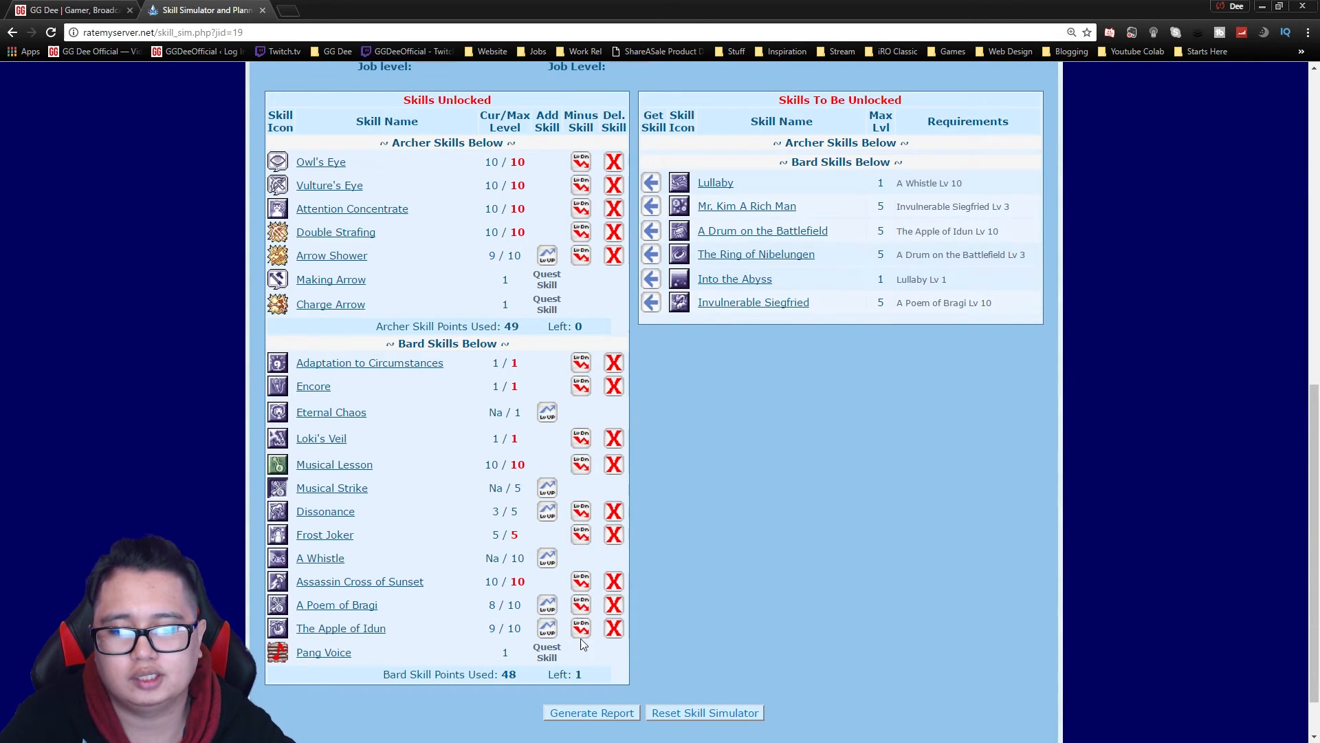
- Lower The Apple of Idun to 8, raise A Poem of Bragi to 10/10 and confirm the notice
click(548, 605)
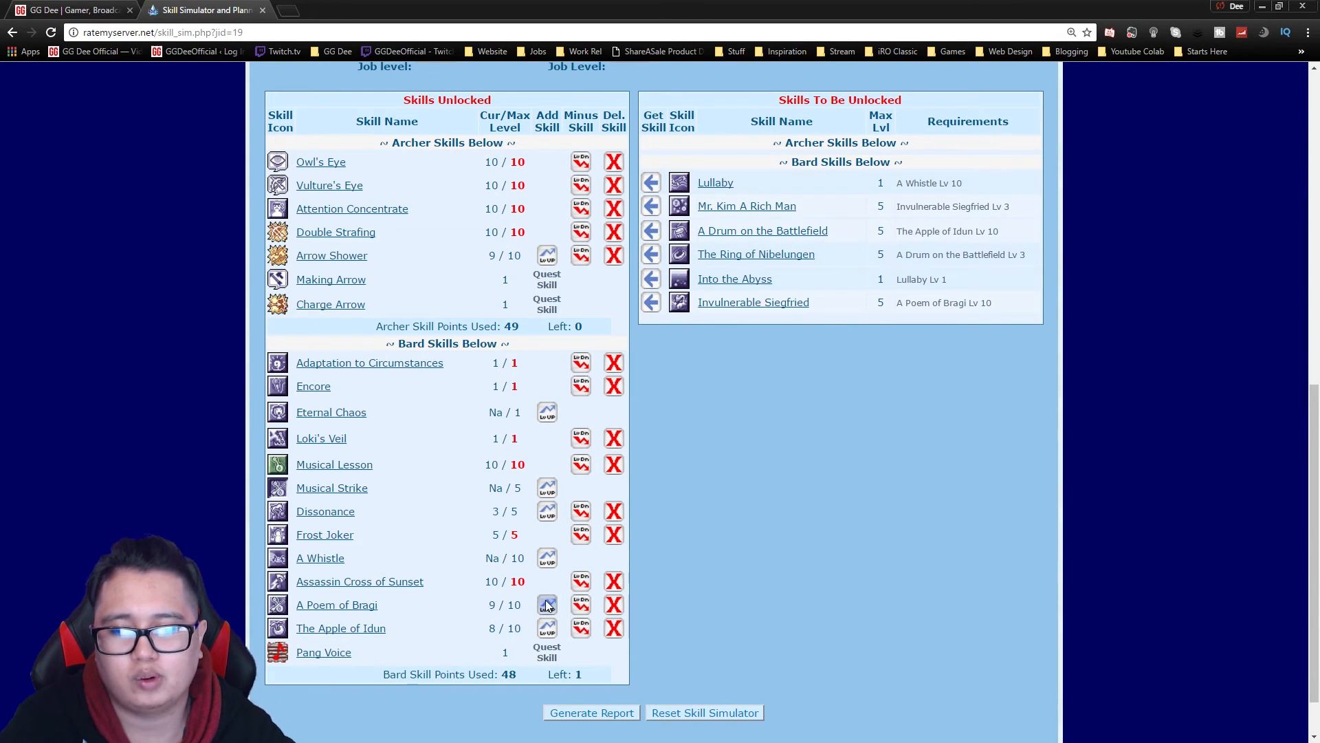
click(546, 606)
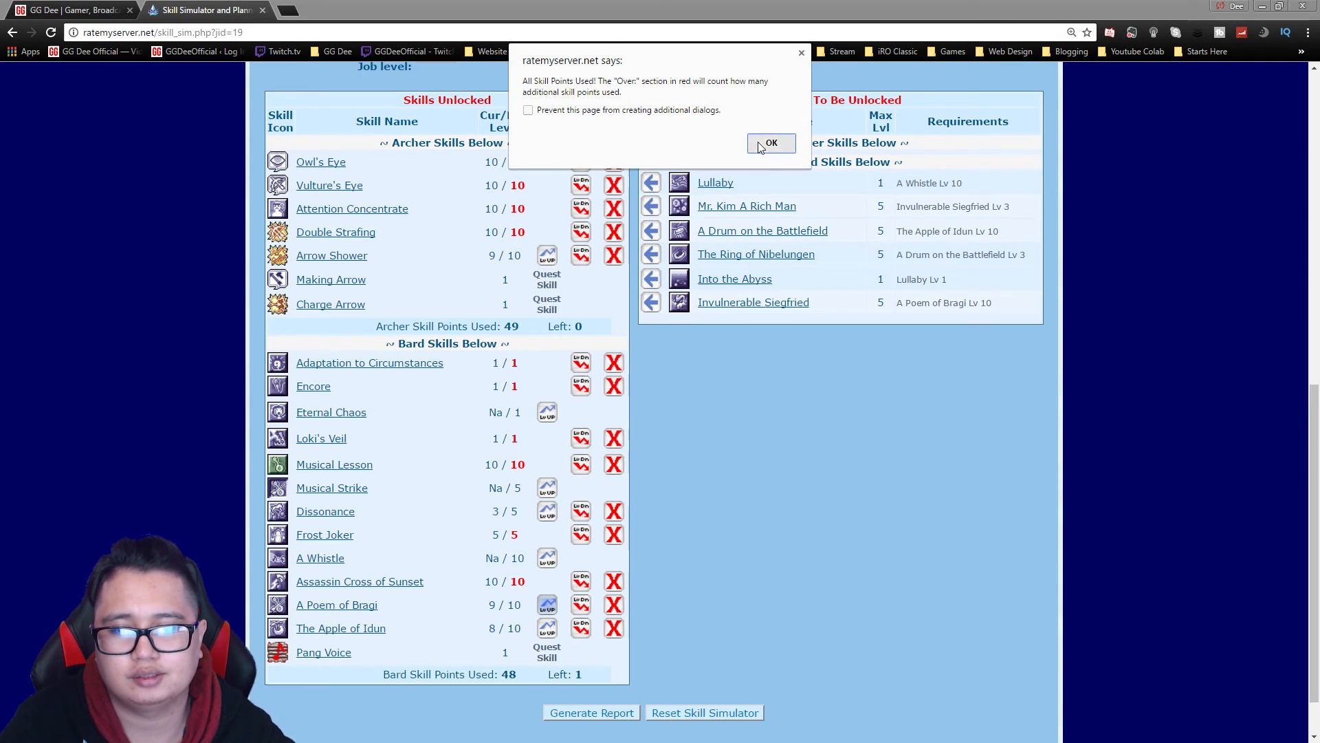
click(770, 143)
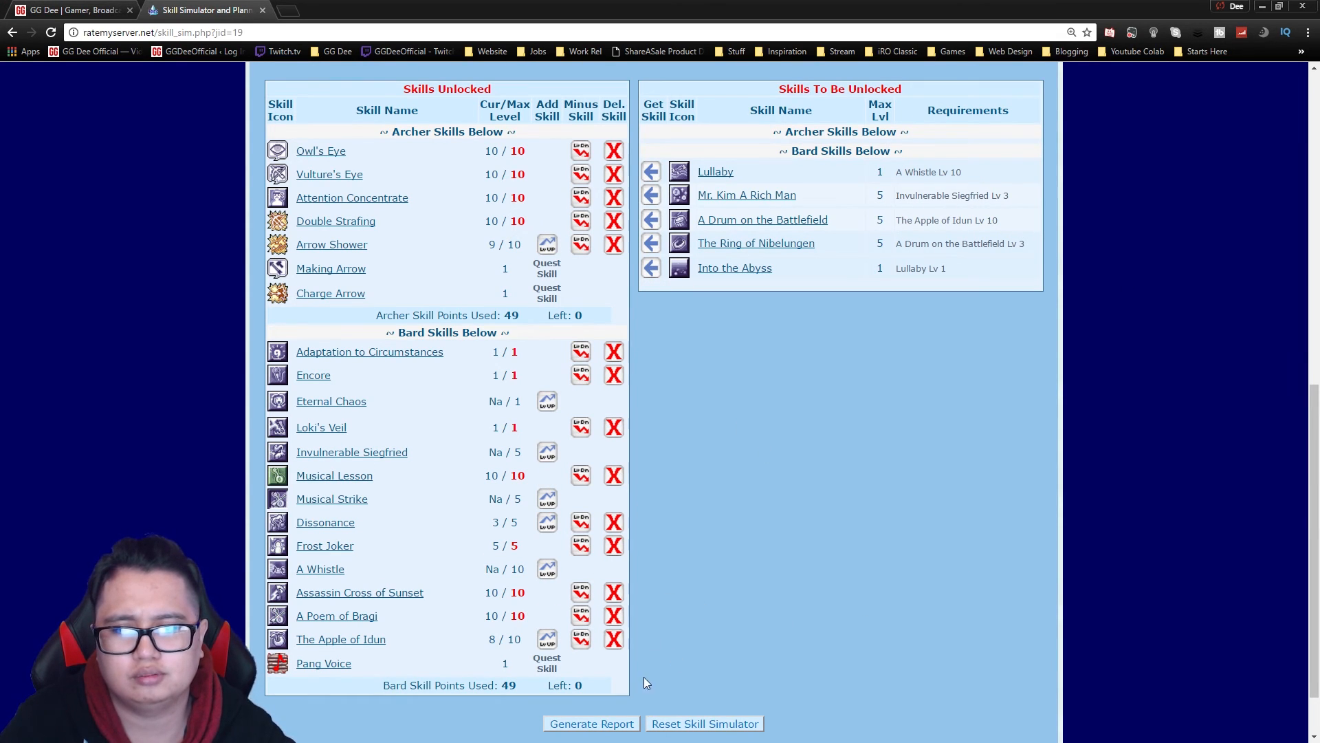
mouse_move(756, 475)
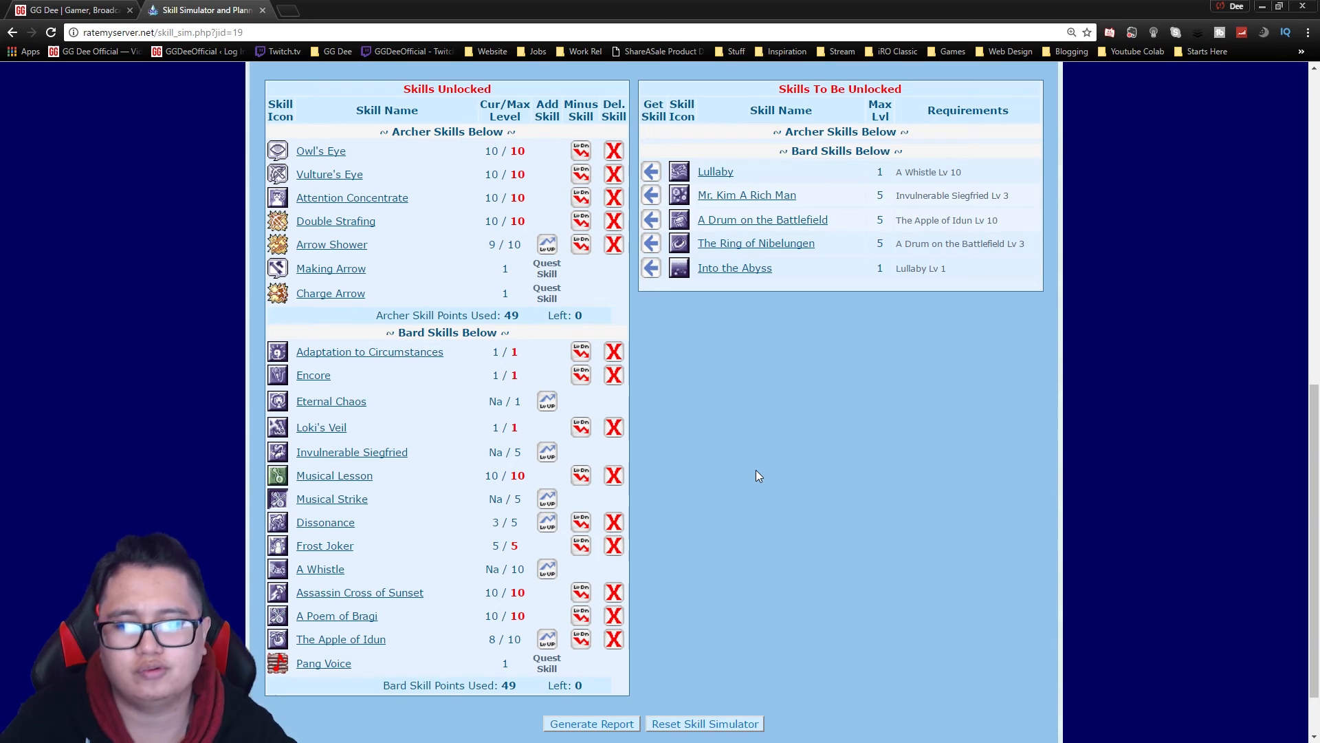
mouse_move(664, 482)
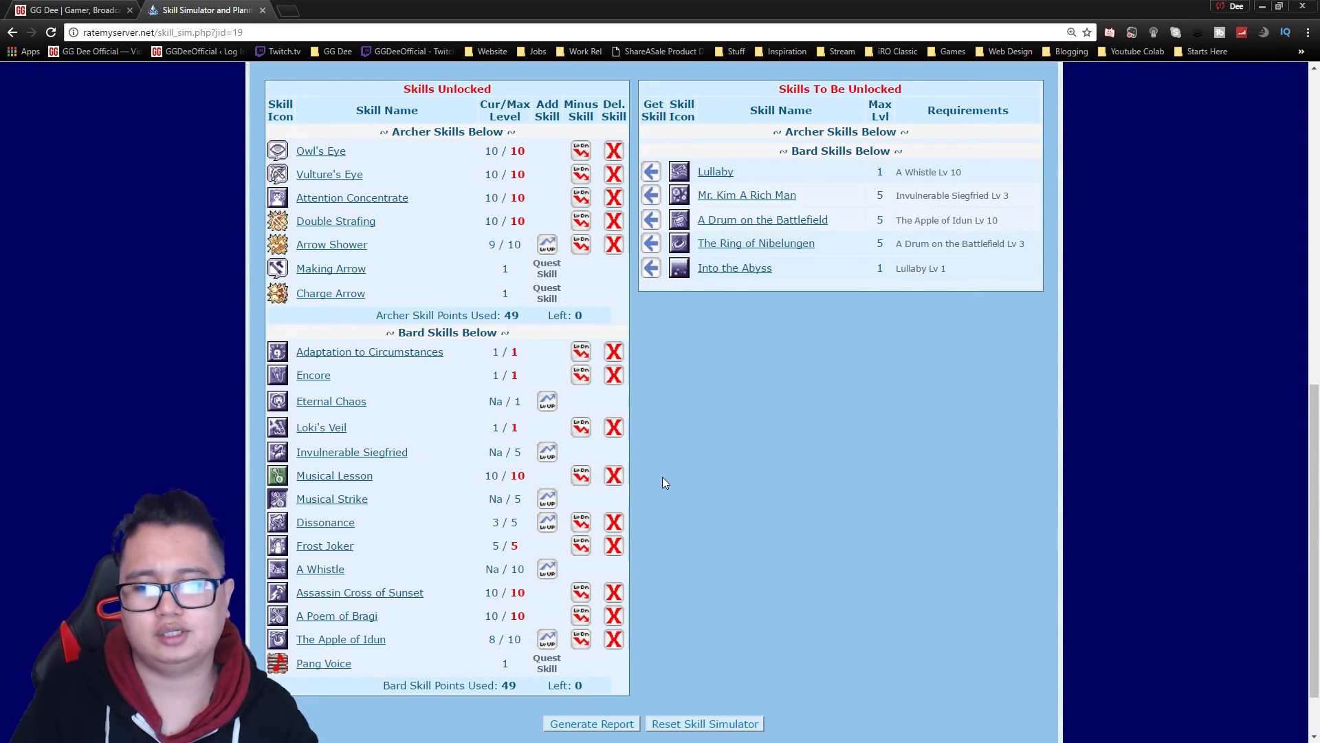